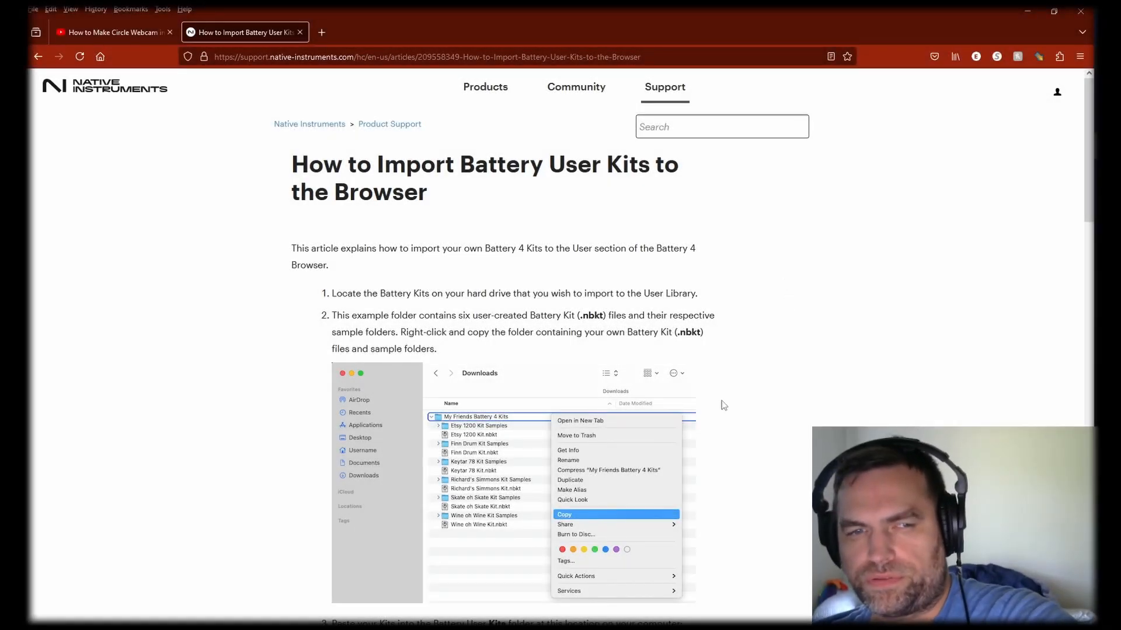
{"action": "mouse_move", "coordinate": [489, 217]}
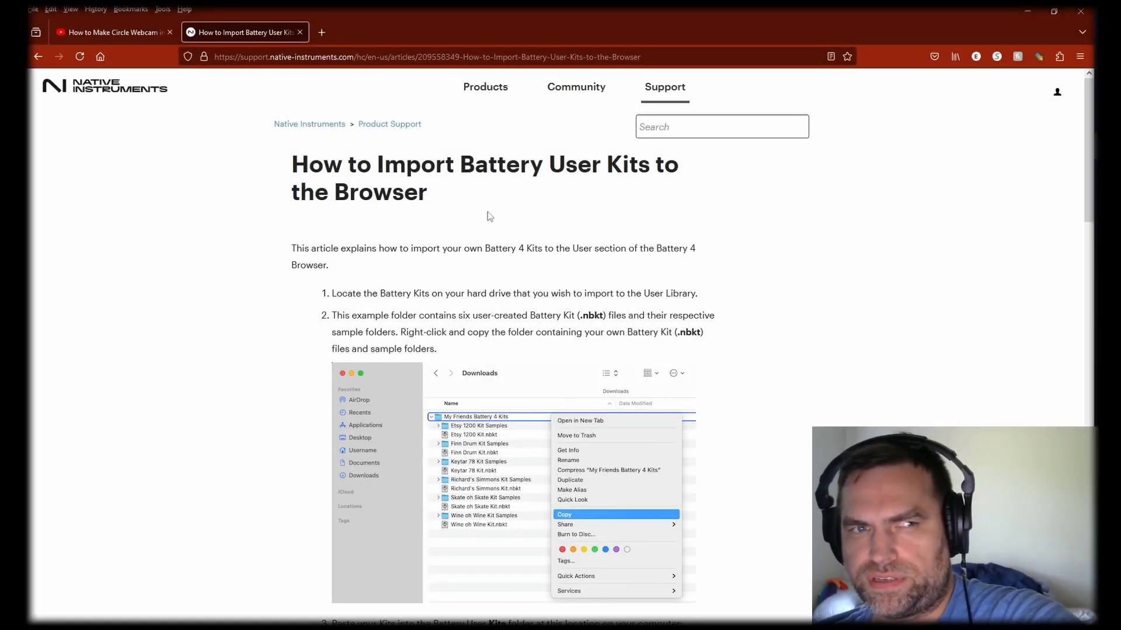
{"action": "mouse_move", "coordinate": [635, 305]}
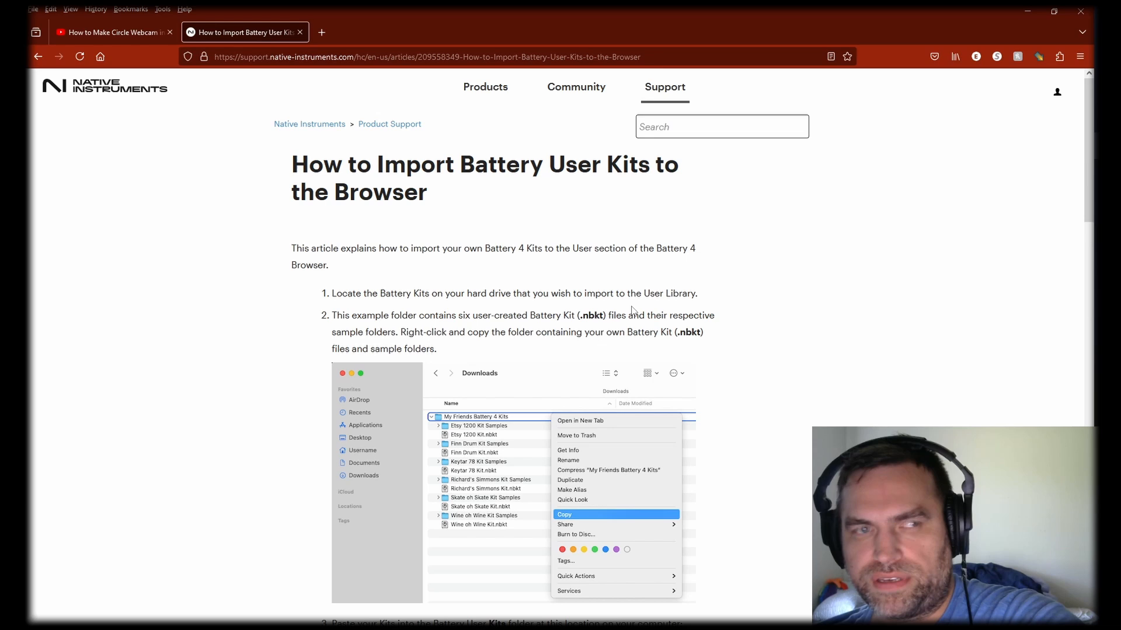
{"action": "mouse_move", "coordinate": [619, 347]}
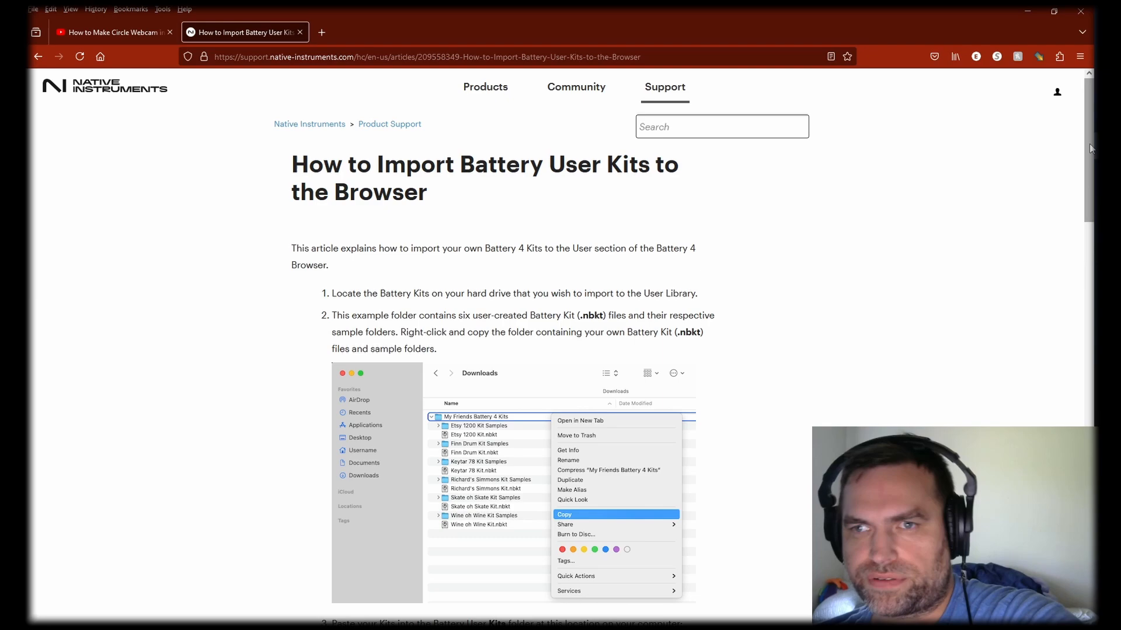
Step: Scroll through the Downloads search results to find the Rain DROPS.zip archive
{"action": "scroll", "scroll_direction": "down", "scroll_amount": 3}
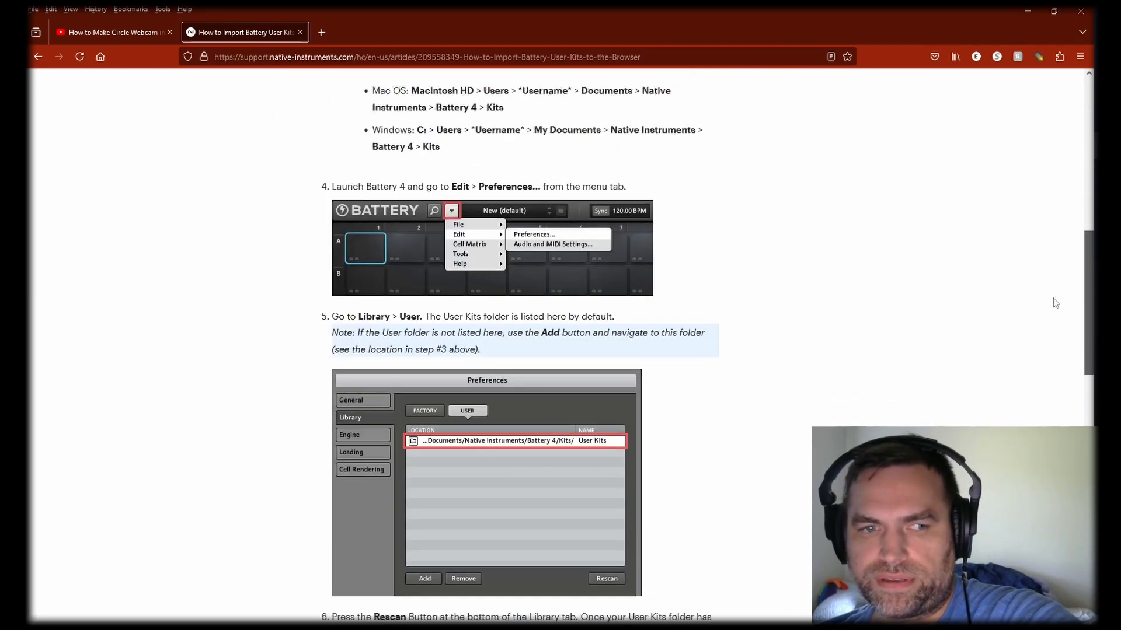
{"action": "scroll", "scroll_direction": "up", "scroll_amount": 3}
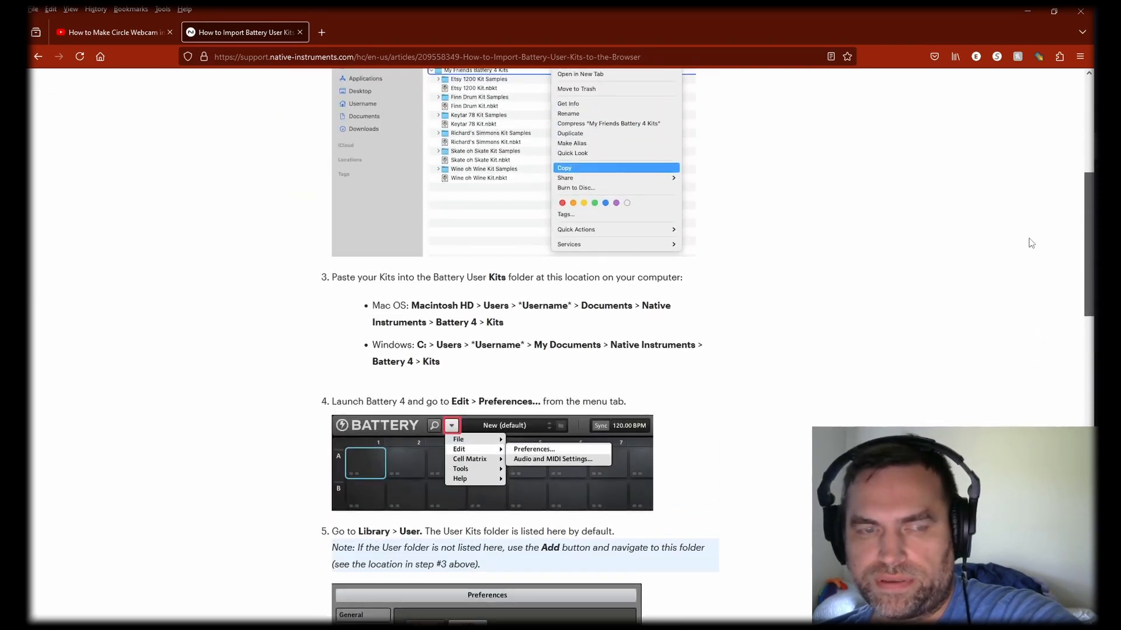
{"action": "scroll", "scroll_direction": "up", "scroll_amount": 3}
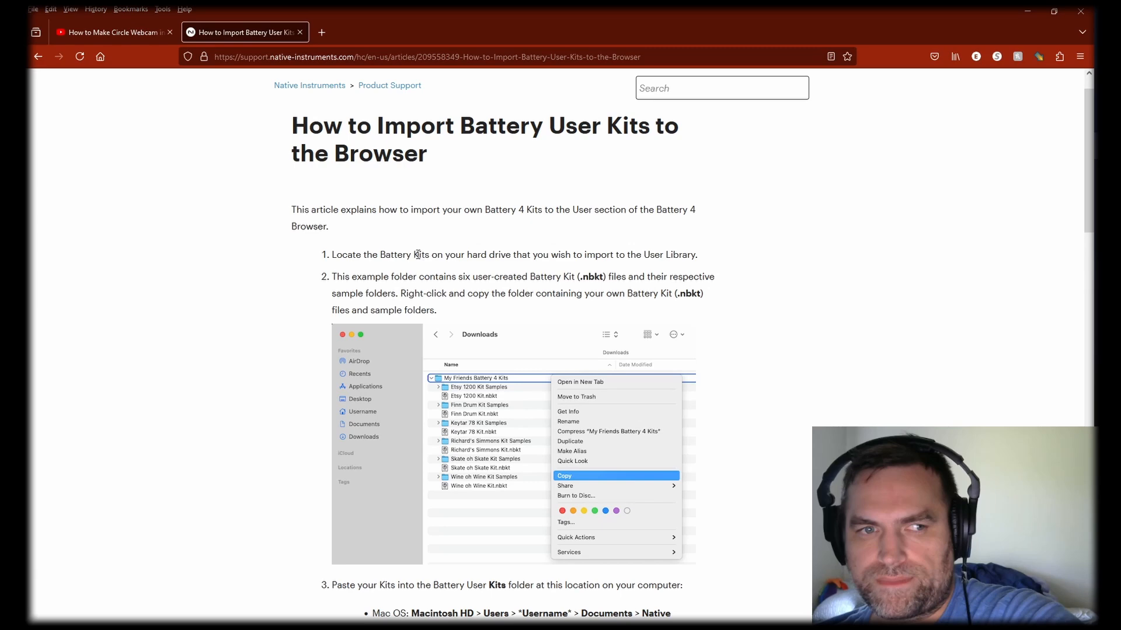
{"action": "scroll", "scroll_direction": "down", "scroll_amount": 3}
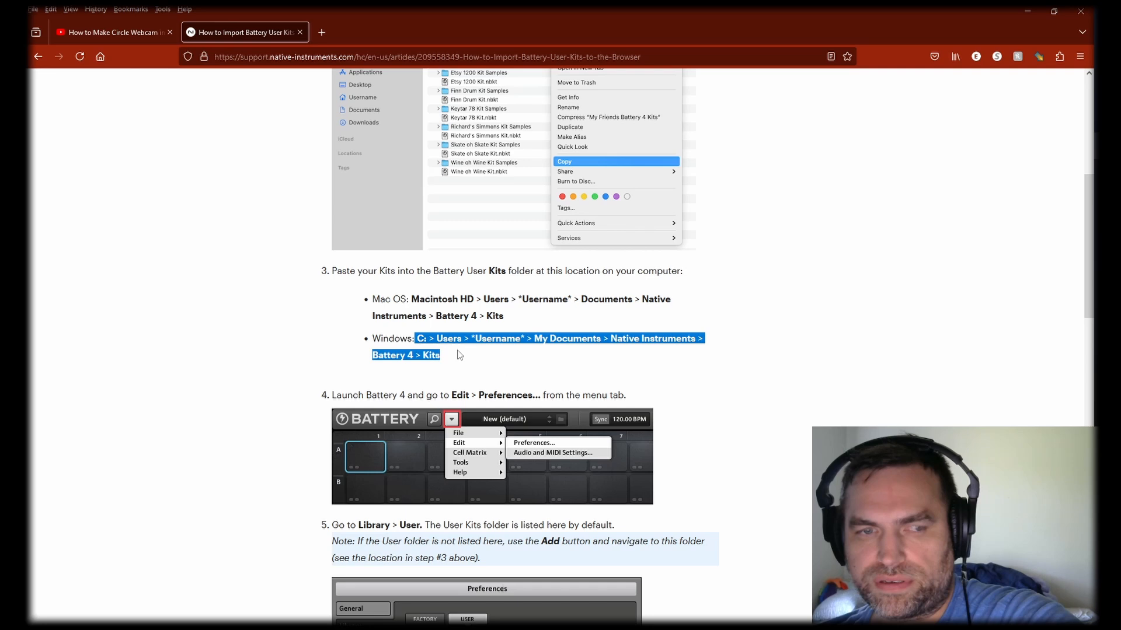
{"action": "left_click", "coordinate": [555, 360]}
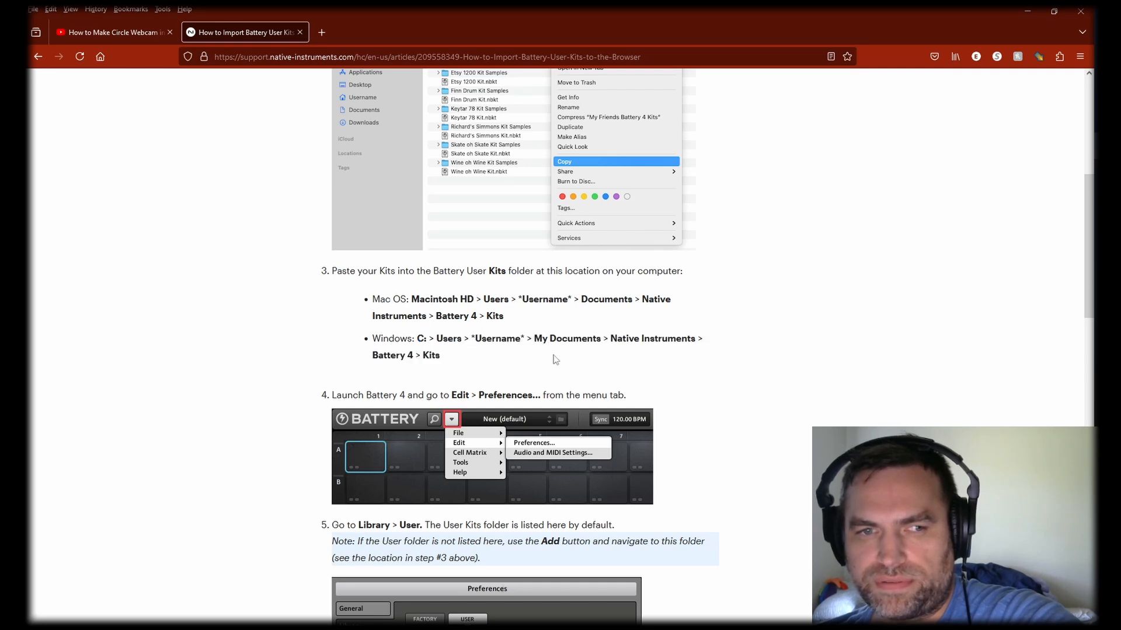
{"action": "mouse_move", "coordinate": [419, 338]}
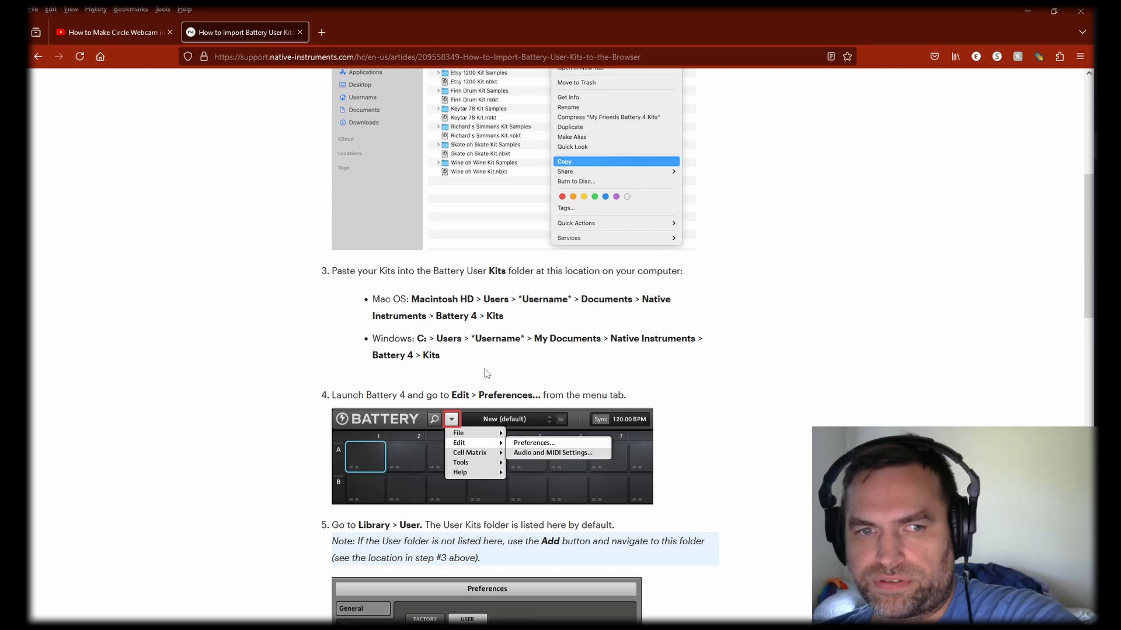
{"action": "scroll", "scroll_direction": "up", "scroll_amount": 3}
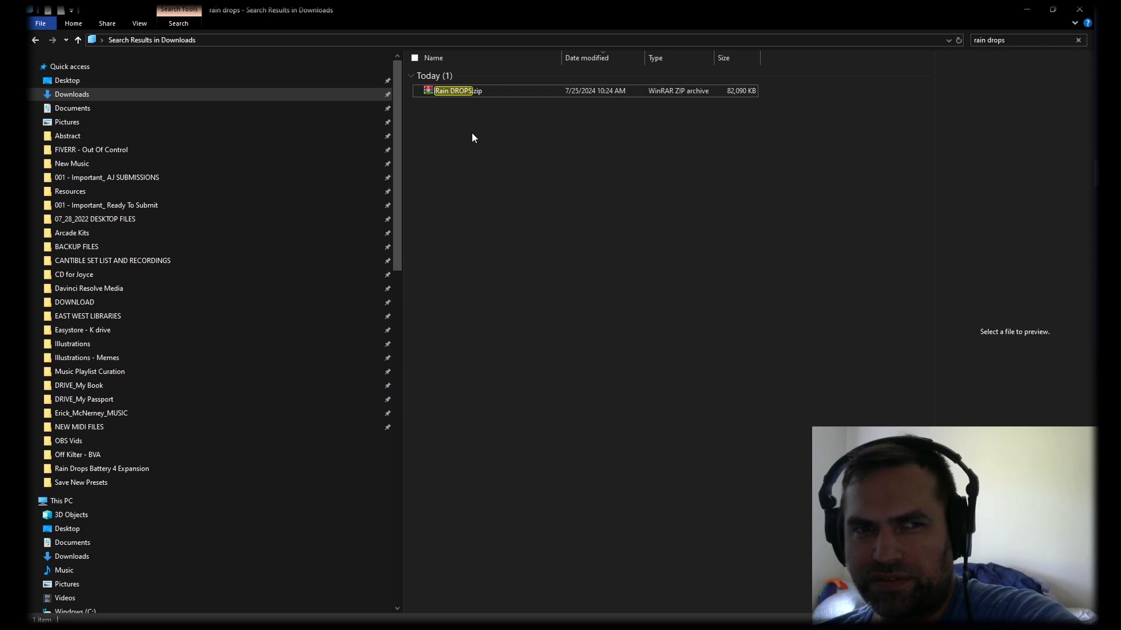
{"action": "mouse_move", "coordinate": [434, 102]}
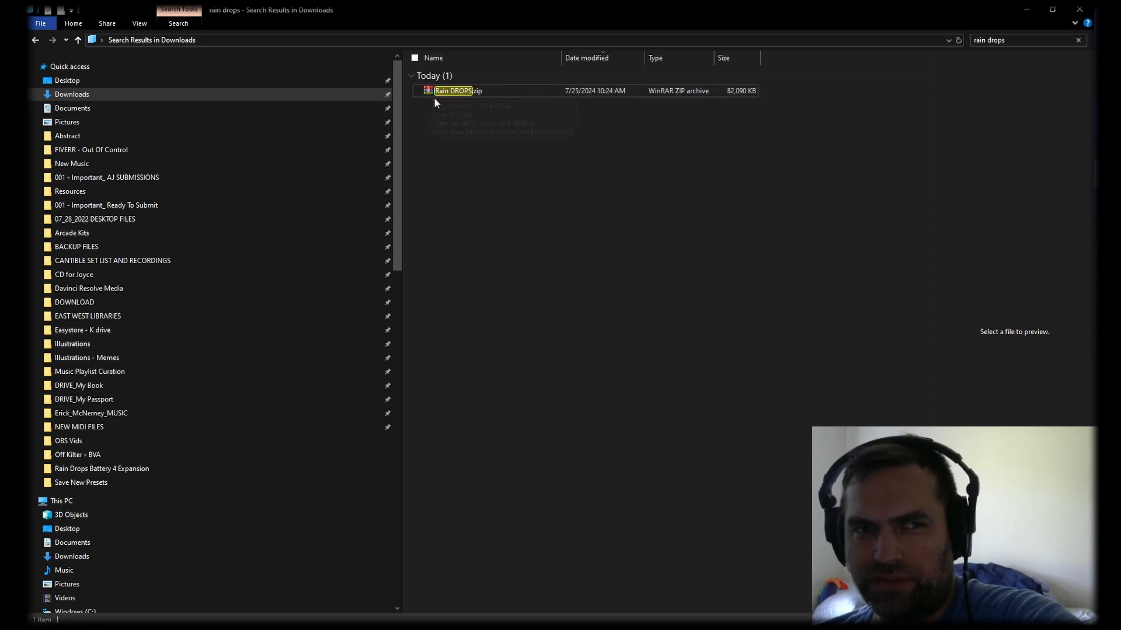
Step: Choose Extract files... on Rain DROPS.zip to bring up WinRAR's extraction dialog
{"action": "right_click", "coordinate": [454, 91]}
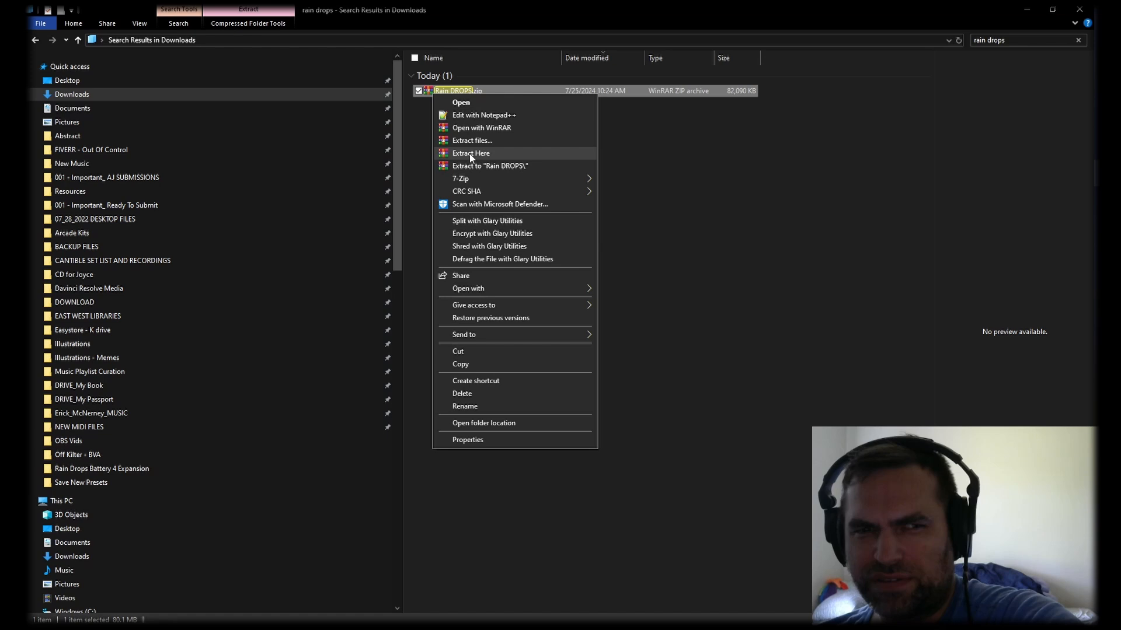
{"action": "left_click", "coordinate": [472, 141]}
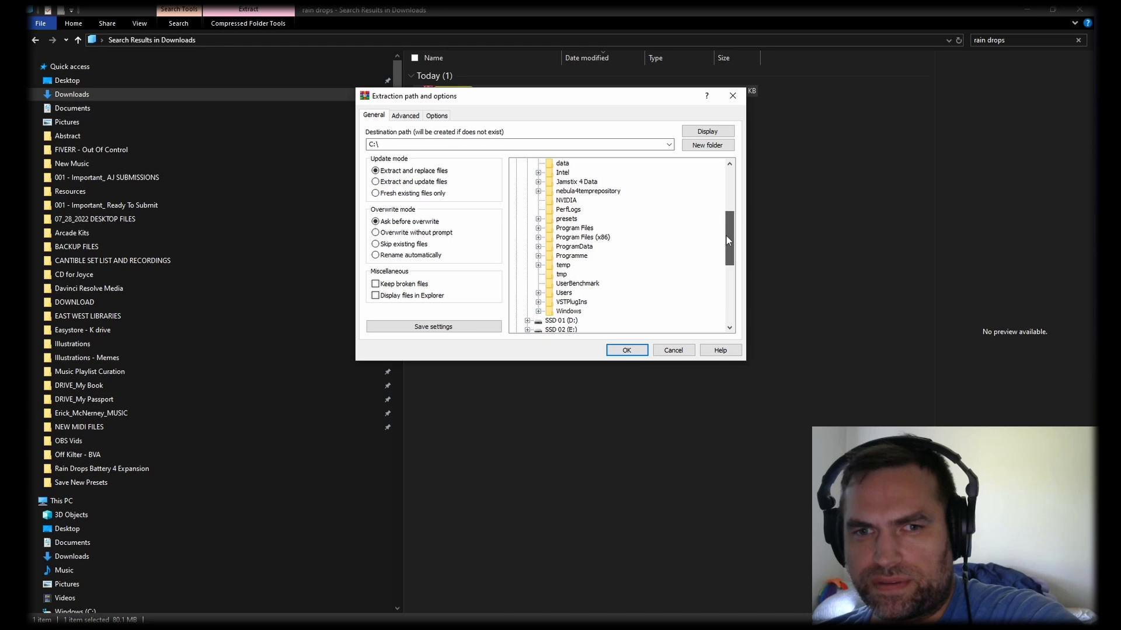
Step: Expand Users in the destination tree and scroll down to Documents\Native Instruments
{"action": "scroll", "scroll_direction": "down", "scroll_amount": 3}
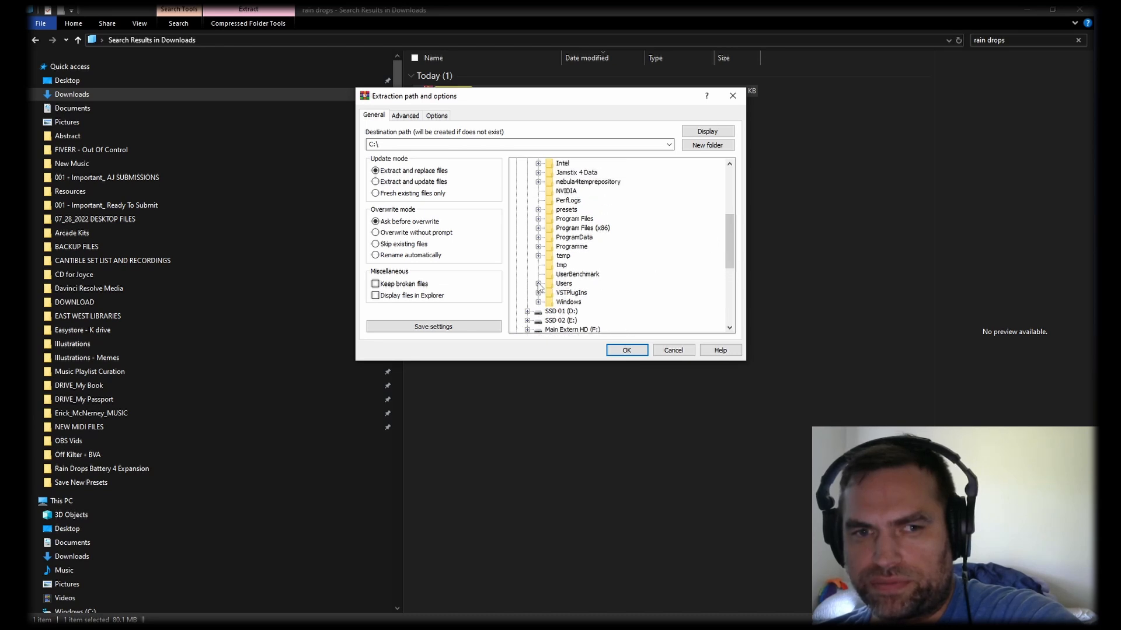
{"action": "left_click", "coordinate": [538, 283]}
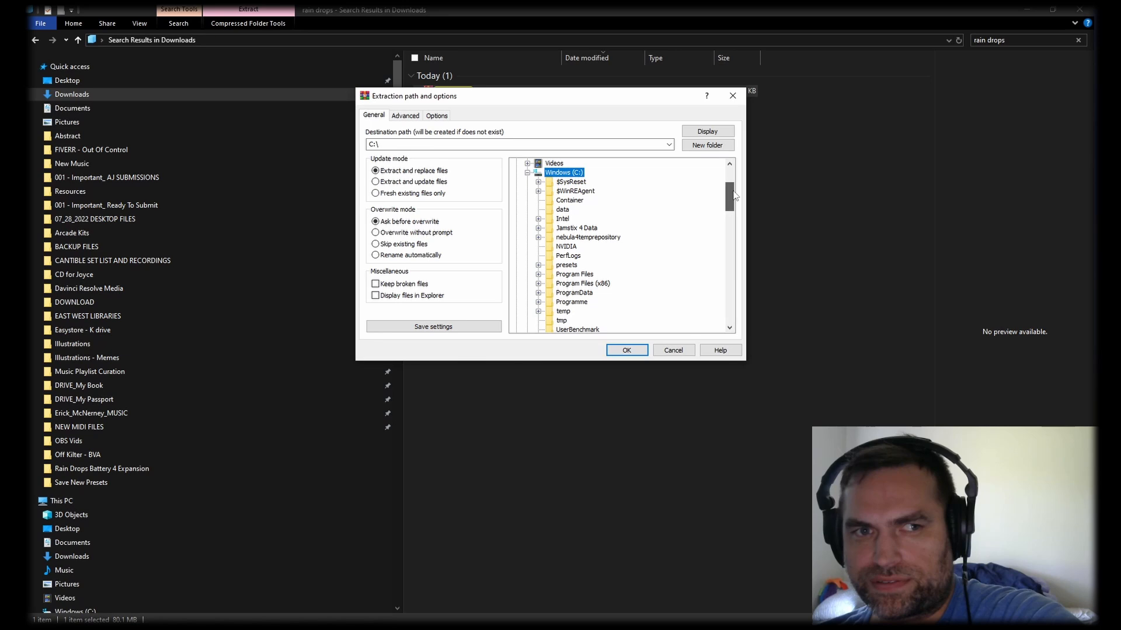
{"action": "scroll", "scroll_direction": "down", "scroll_amount": 3}
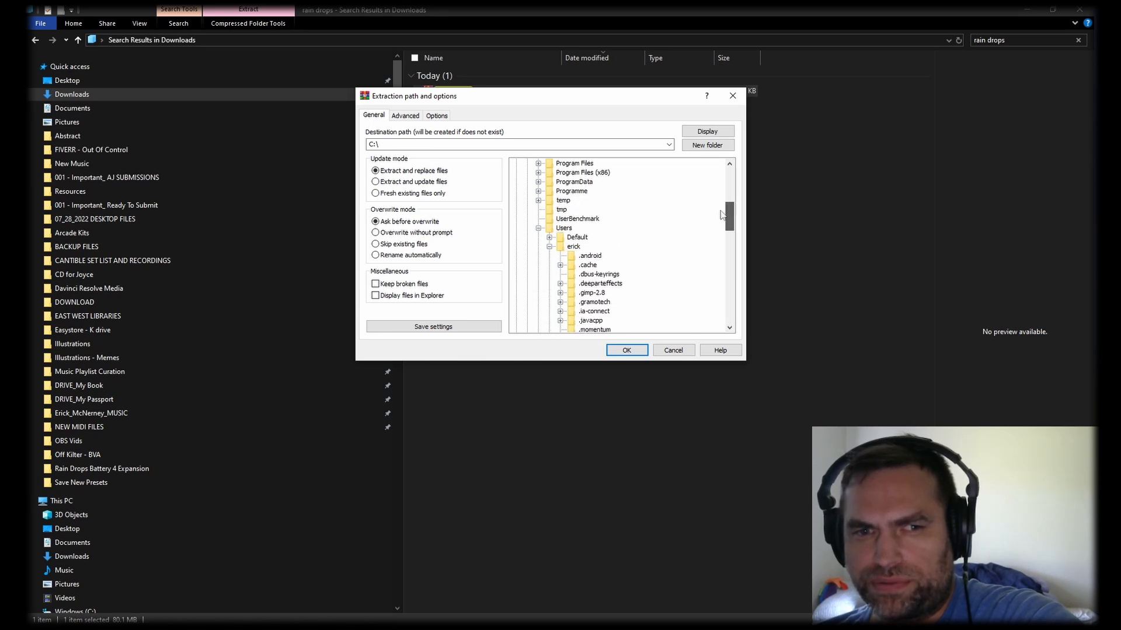
{"action": "scroll", "scroll_direction": "down", "scroll_amount": 3}
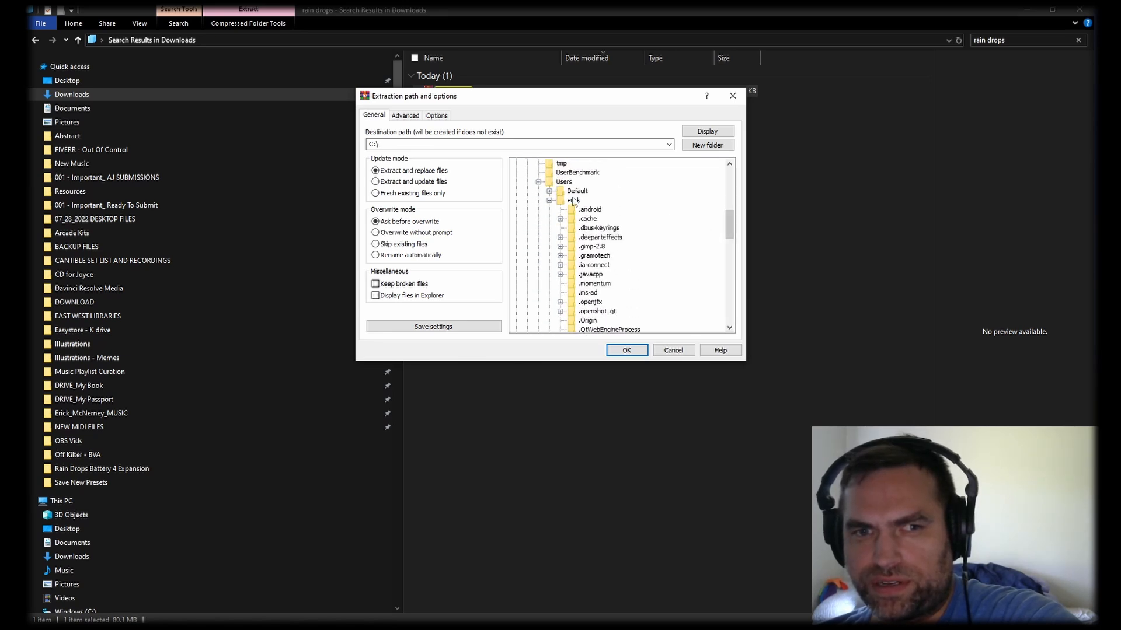
{"action": "scroll", "scroll_direction": "down", "scroll_amount": 3}
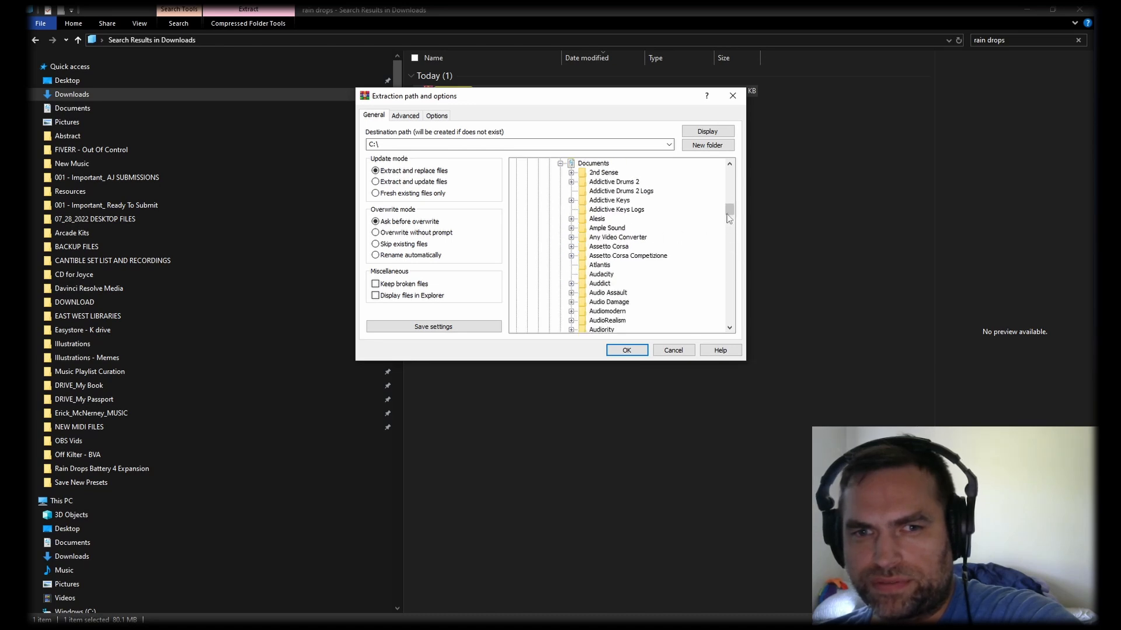
{"action": "scroll", "scroll_direction": "down", "scroll_amount": 3}
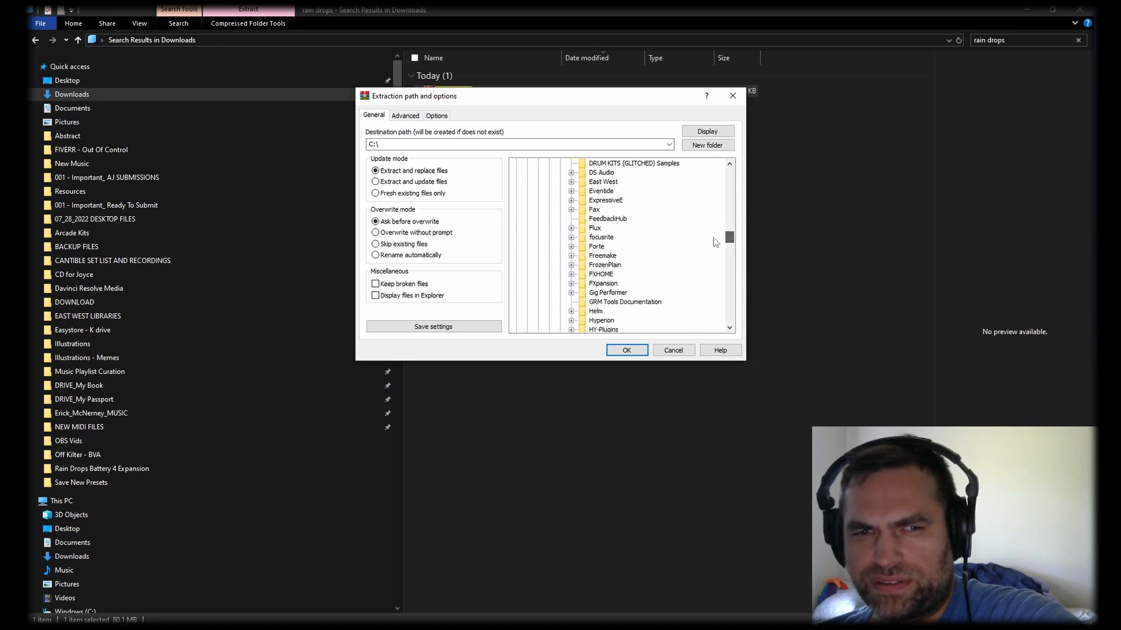
{"action": "scroll", "scroll_direction": "down", "scroll_amount": 3}
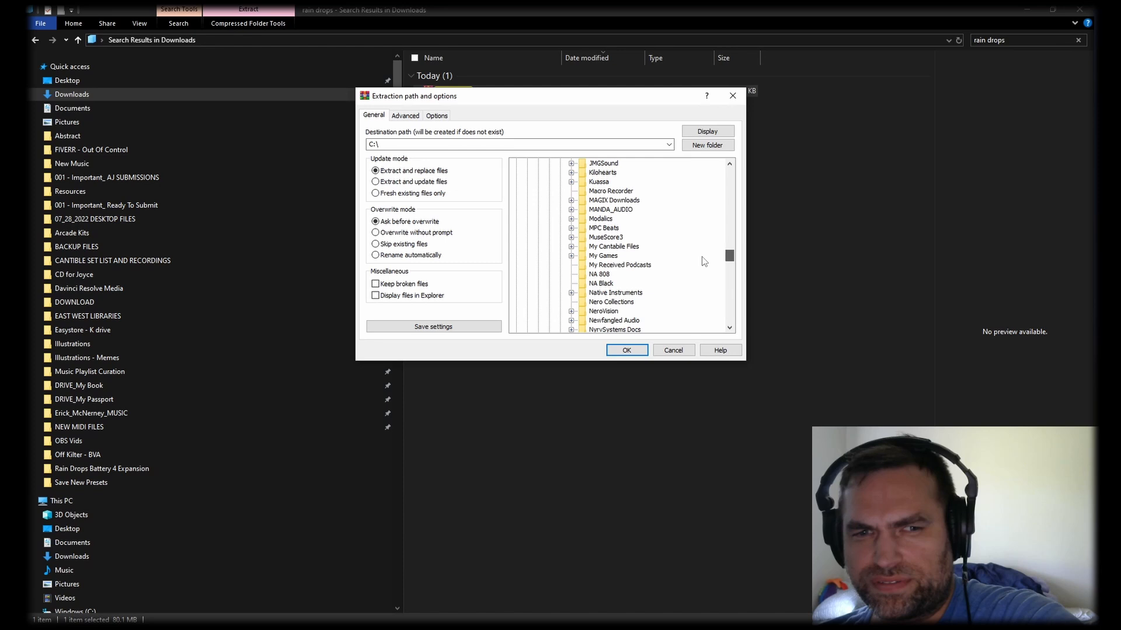
{"action": "scroll", "scroll_direction": "down", "scroll_amount": 3}
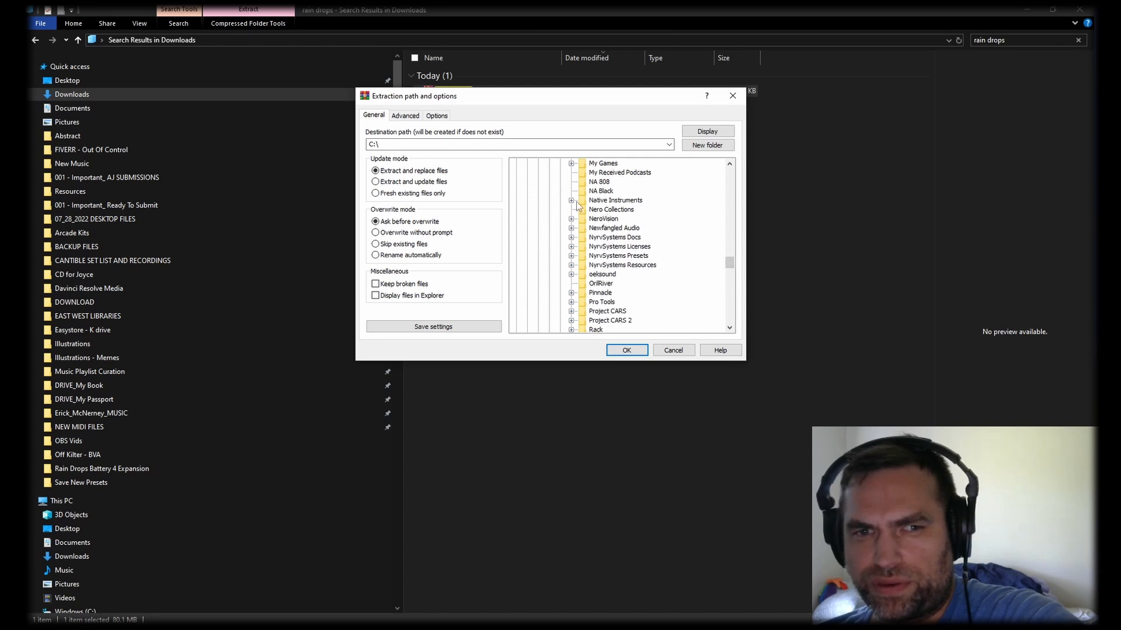
Step: Pick Native Instruments > Battery 4 > Kits as the destination and confirm the extraction
{"action": "left_click", "coordinate": [572, 200]}
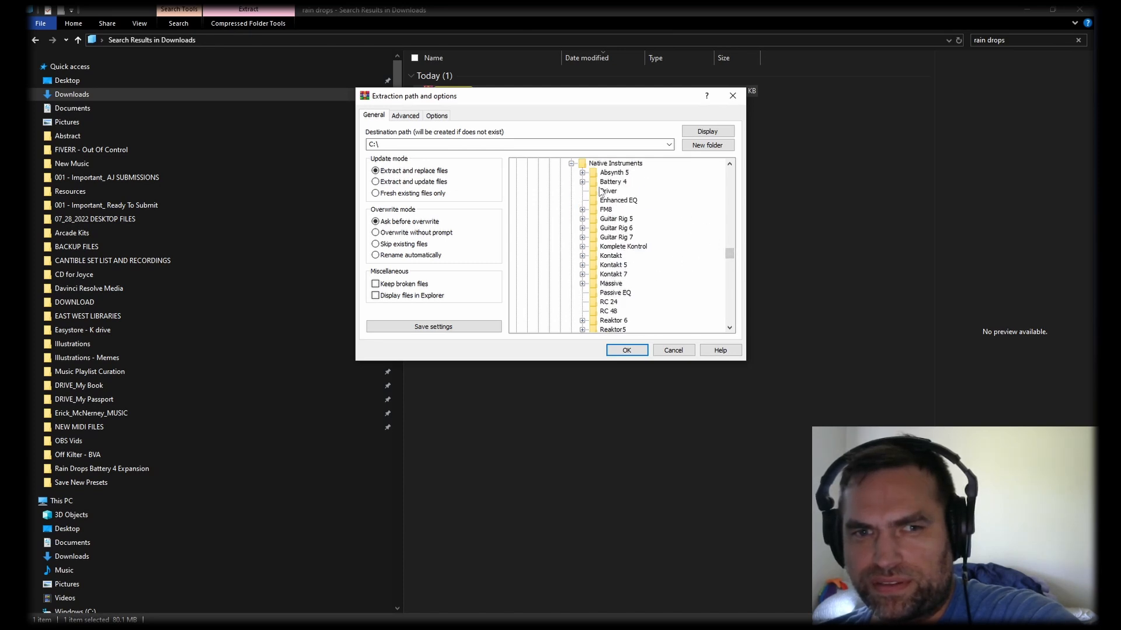
{"action": "left_click", "coordinate": [615, 228]}
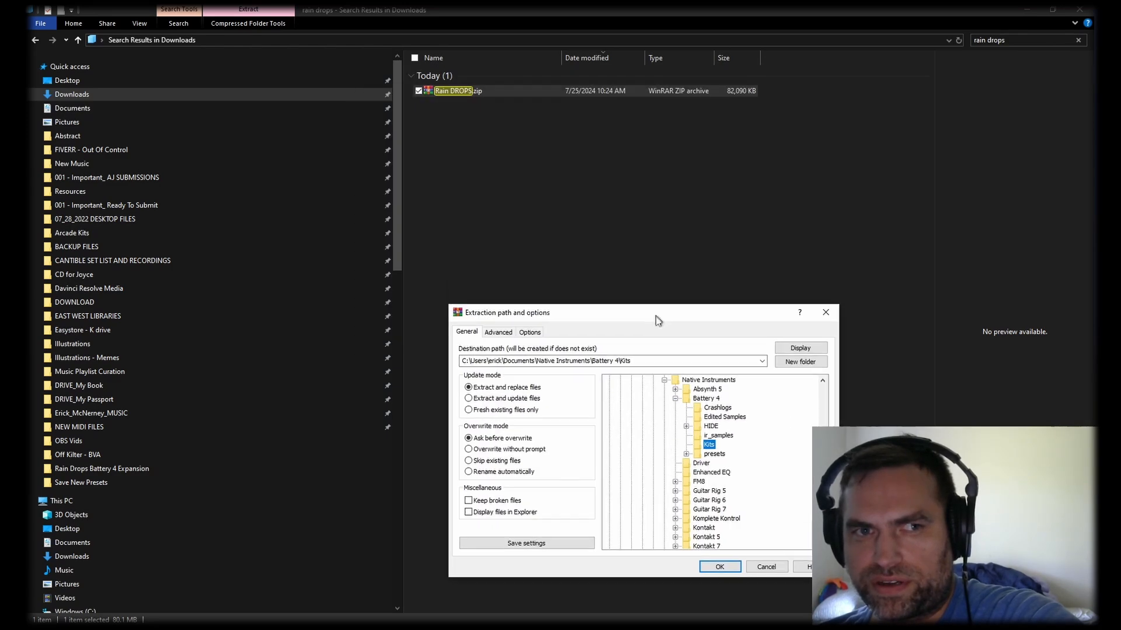
{"action": "left_click", "coordinate": [719, 566]}
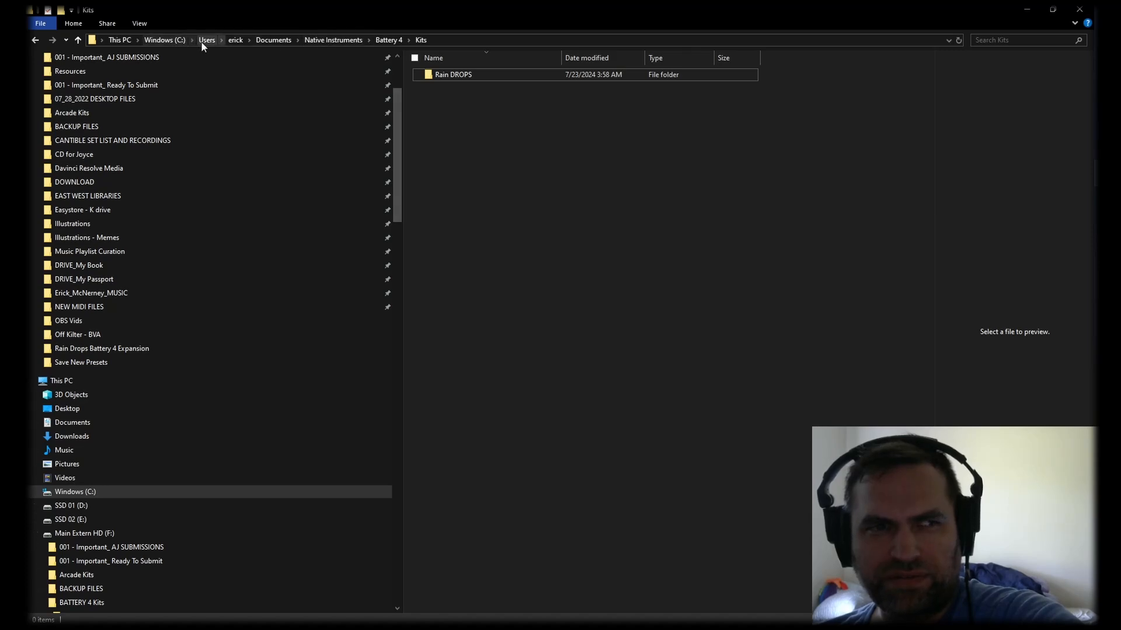
Step: Navigate from the user folder through Documents > Native Instruments > Battery 4 into Kits
{"action": "left_click", "coordinate": [235, 40]}
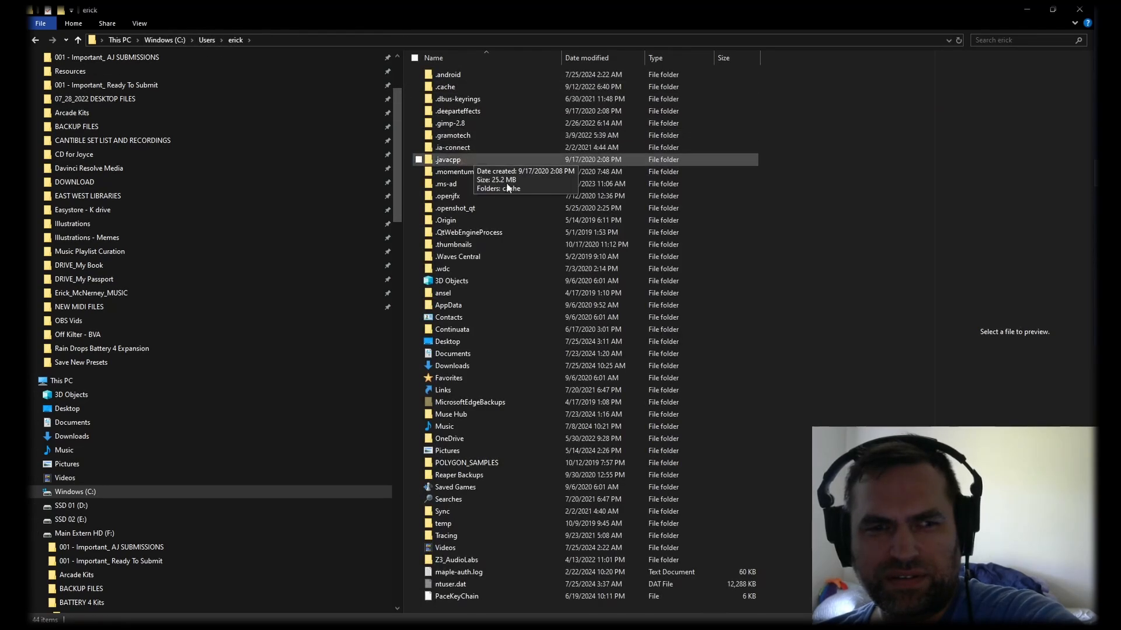
{"action": "mouse_move", "coordinate": [466, 462]}
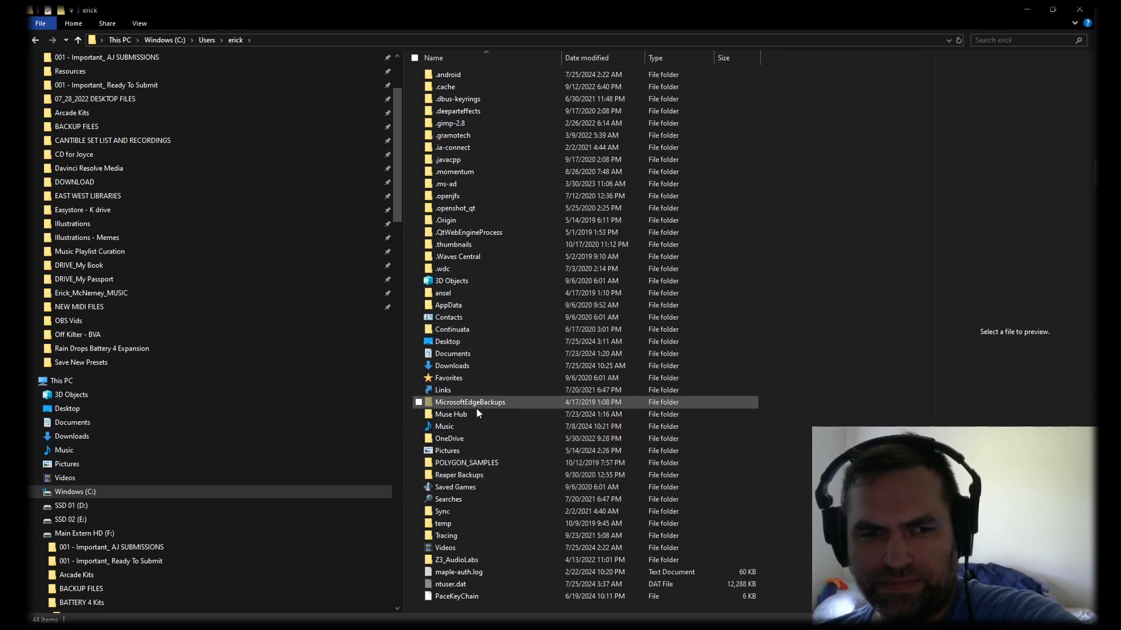
{"action": "double_click", "coordinate": [453, 352]}
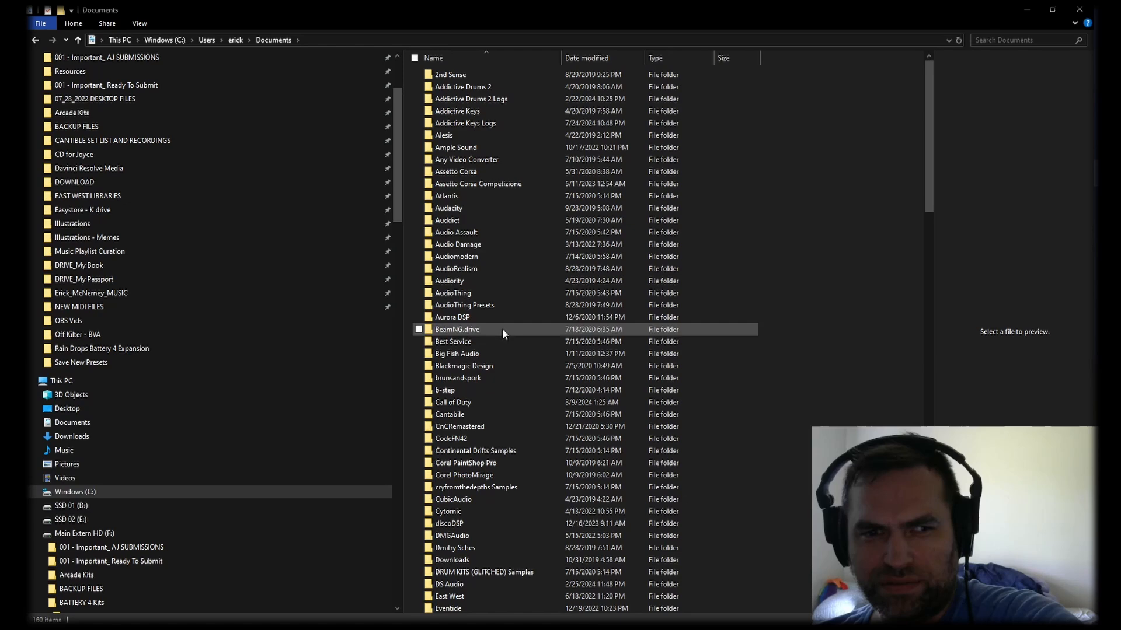
{"action": "scroll", "scroll_direction": "down", "scroll_amount": 3}
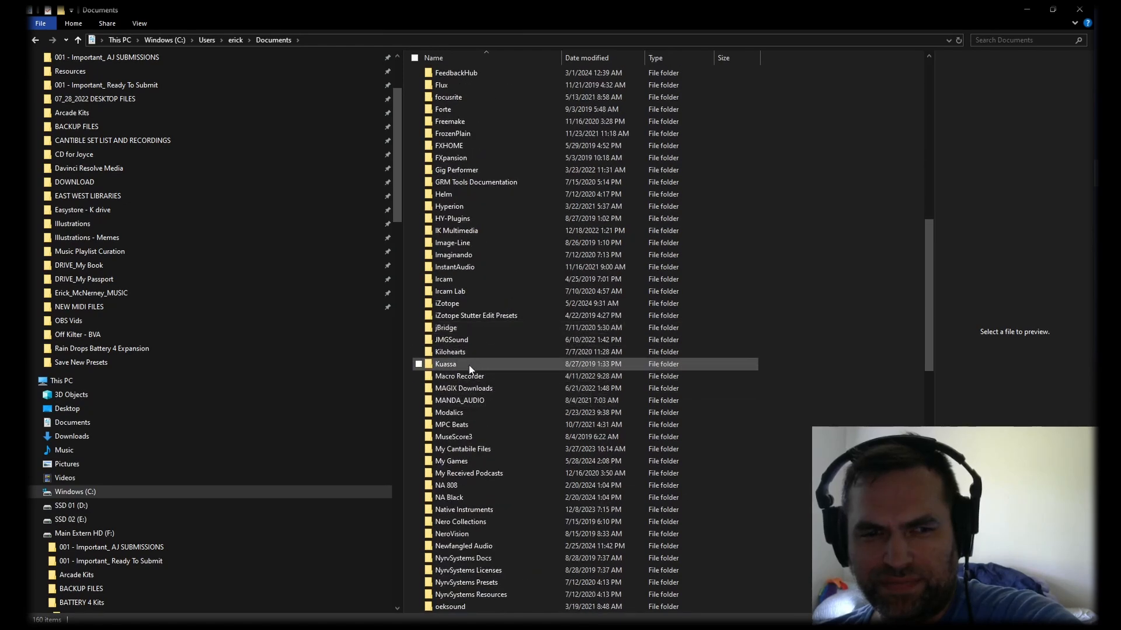
{"action": "double_click", "coordinate": [464, 510]}
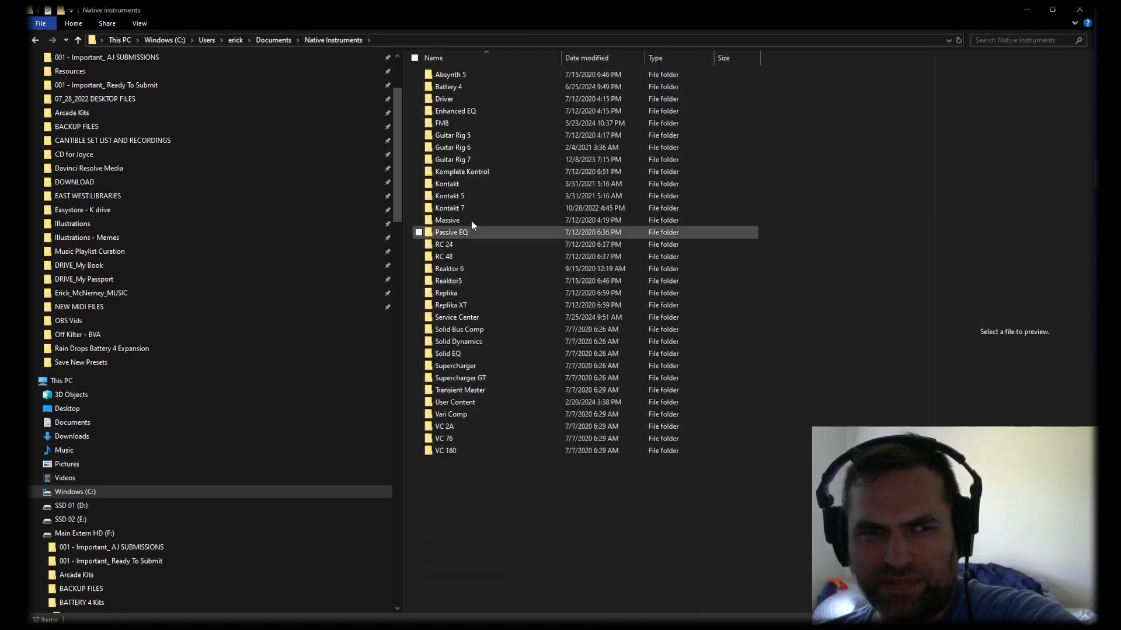
{"action": "double_click", "coordinate": [448, 87]}
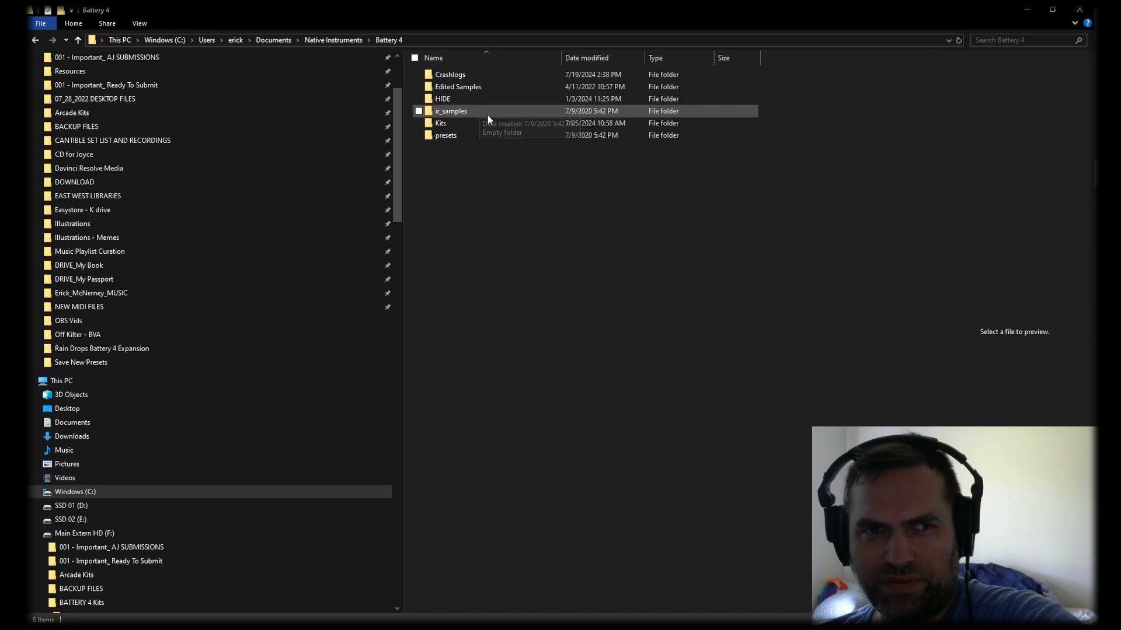
{"action": "double_click", "coordinate": [440, 122]}
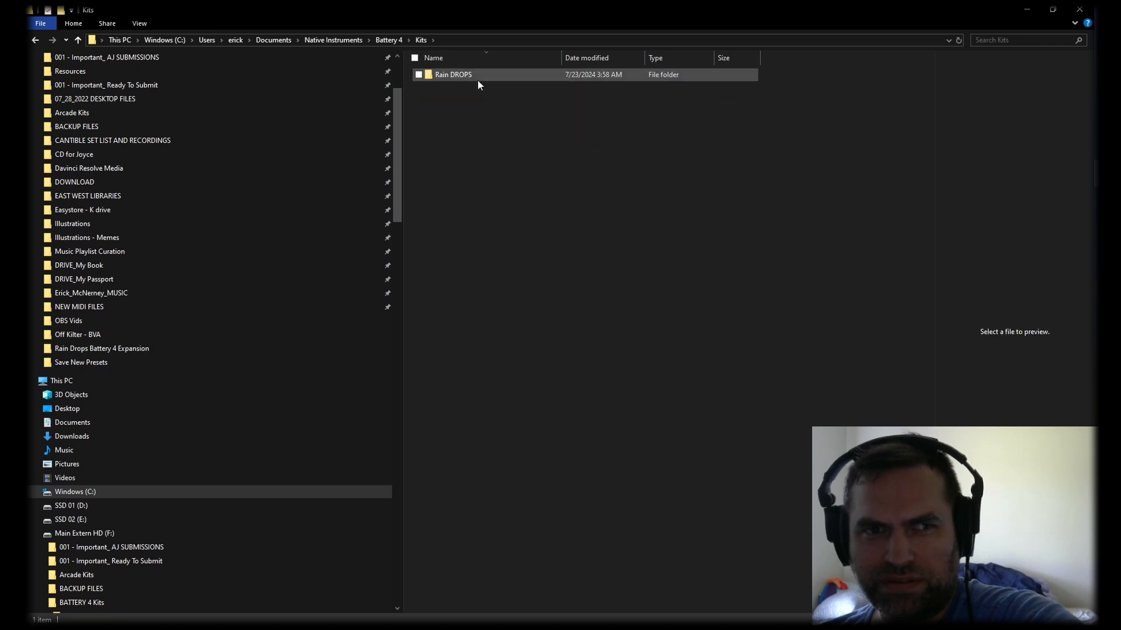
Step: Browse the Rain DROPS folder, pointing out the sample folders and kit files _Bounces through _Wood
{"action": "double_click", "coordinate": [453, 74]}
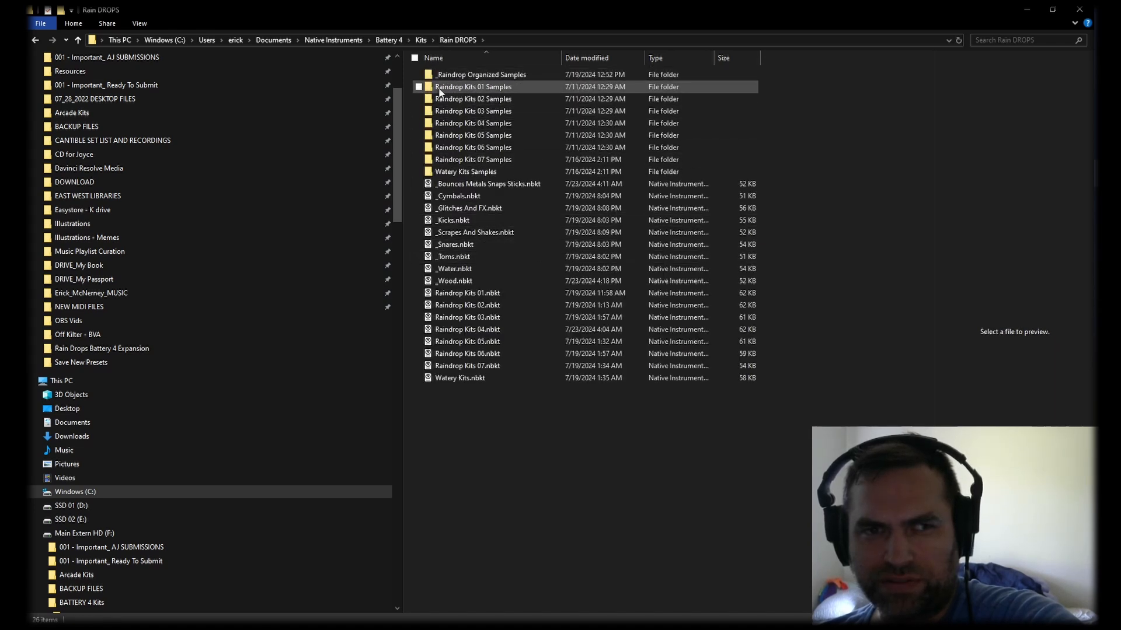
{"action": "mouse_move", "coordinate": [545, 84]}
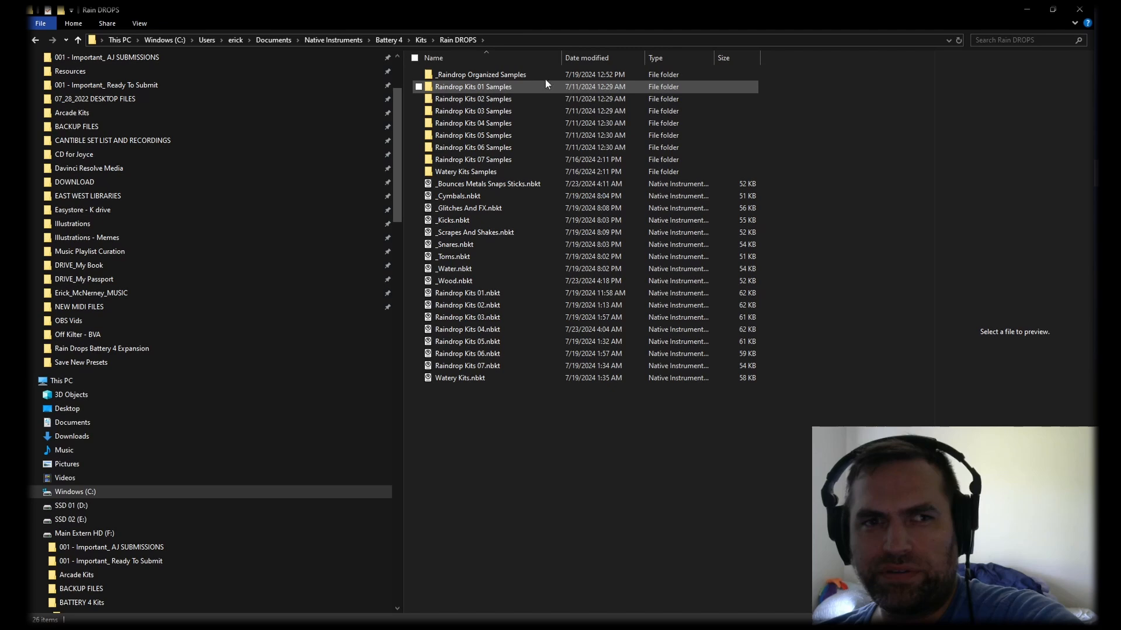
{"action": "left_click", "coordinate": [480, 75]}
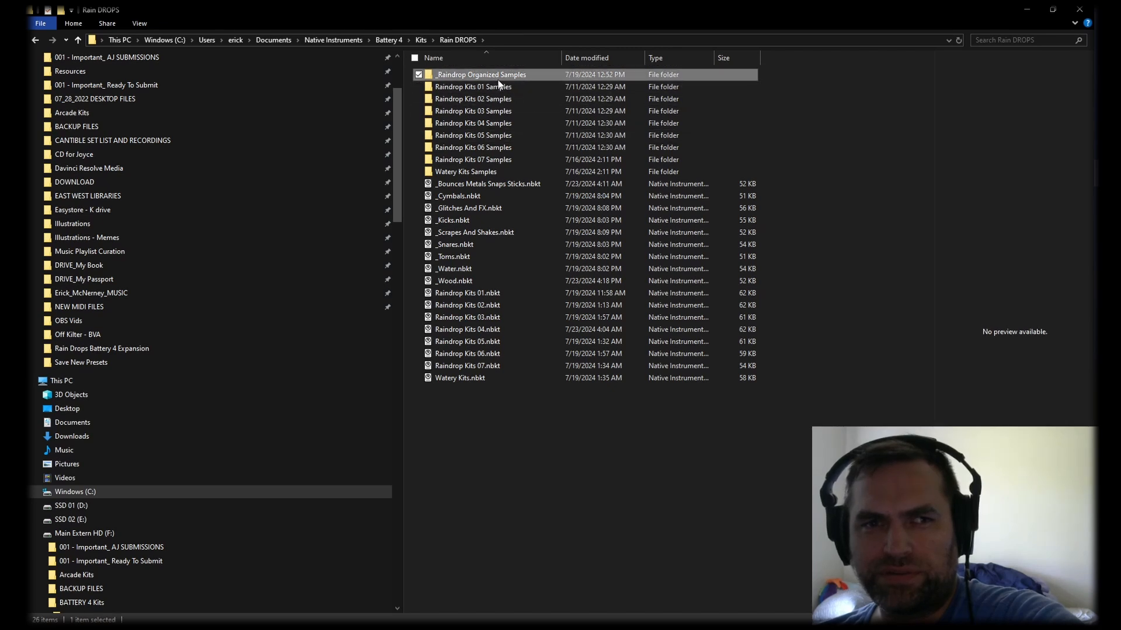
{"action": "mouse_move", "coordinate": [481, 74]}
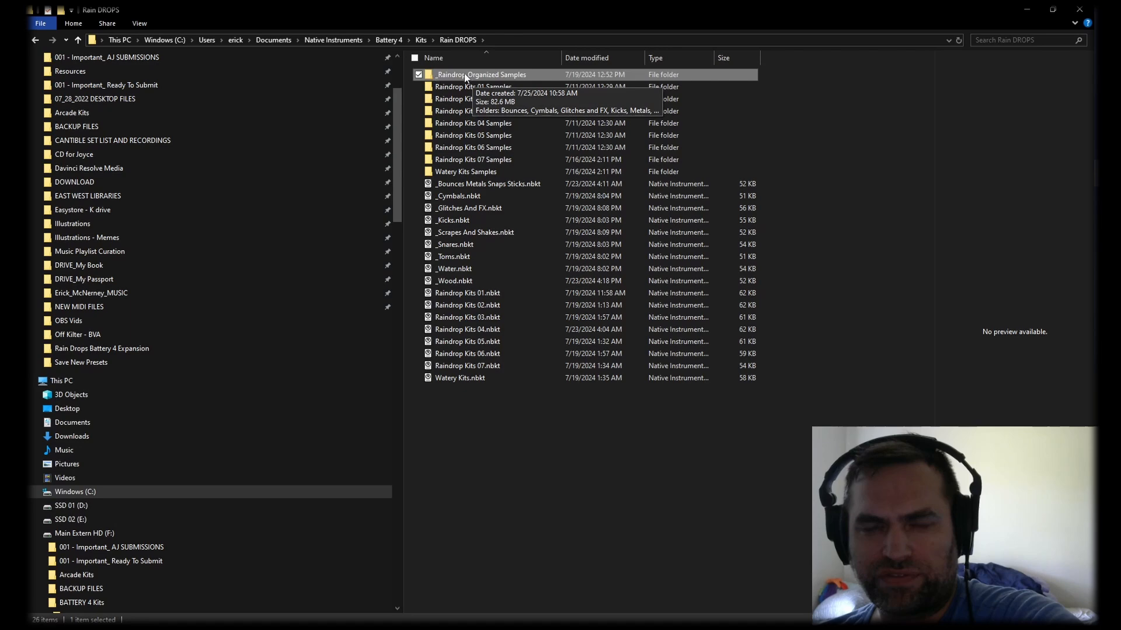
{"action": "double_click", "coordinate": [483, 74]}
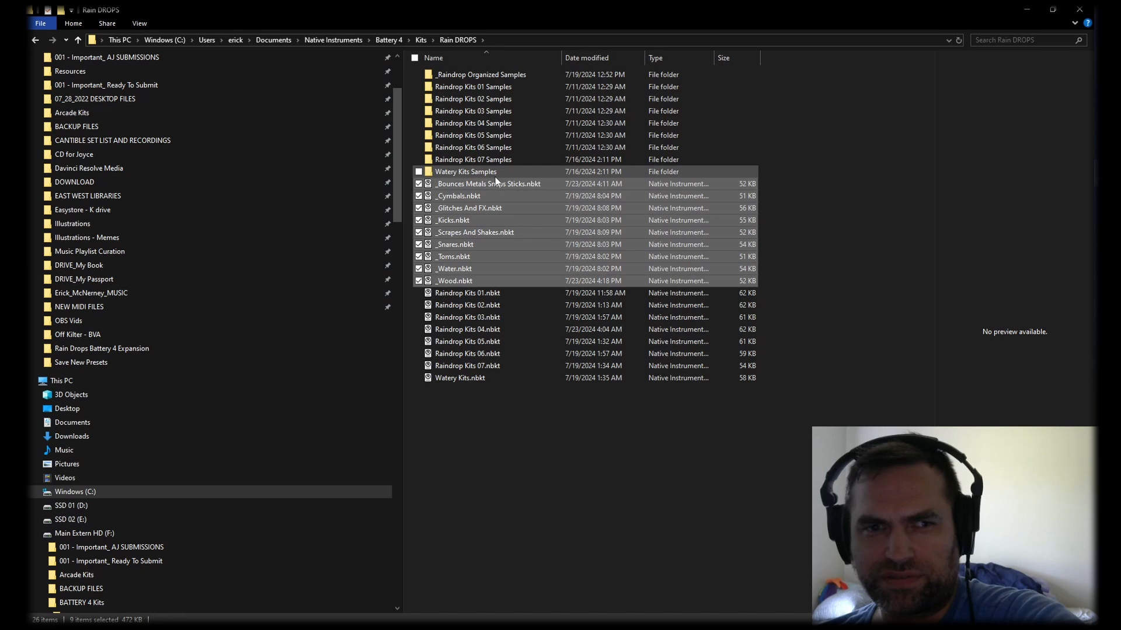
{"action": "left_click", "coordinate": [467, 293]}
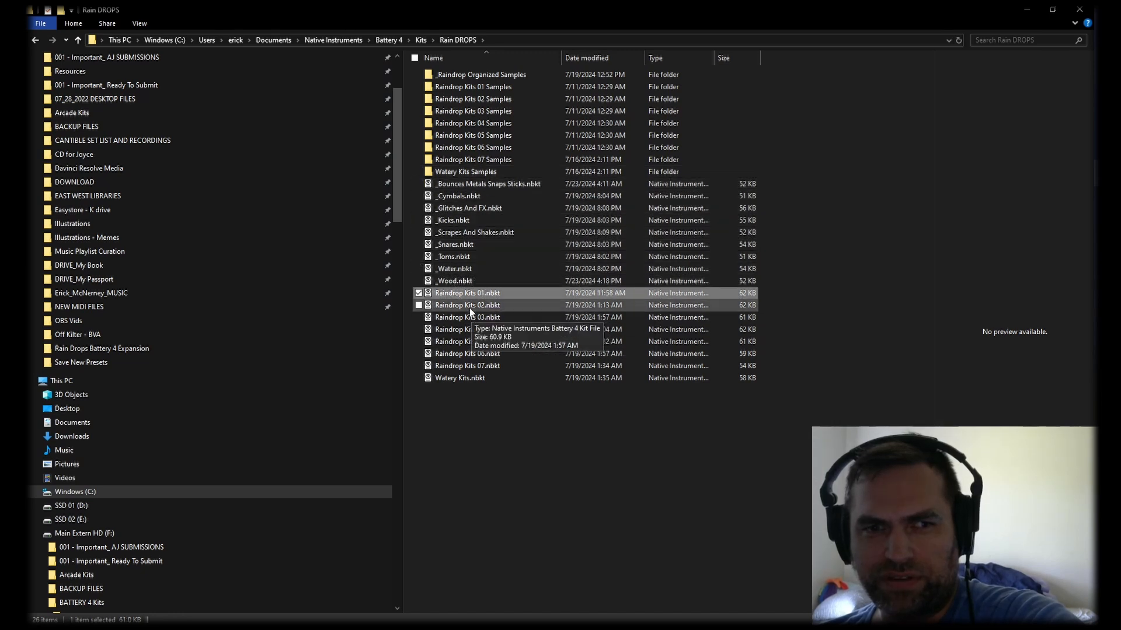
{"action": "left_click", "coordinate": [454, 280]}
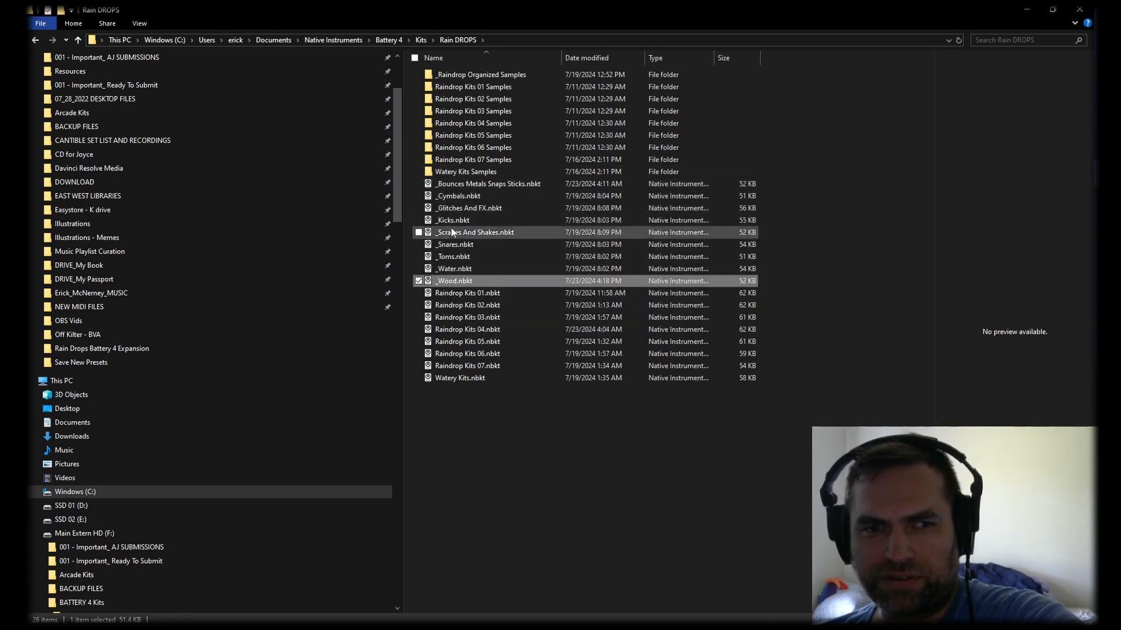
{"action": "left_click", "coordinate": [457, 195]}
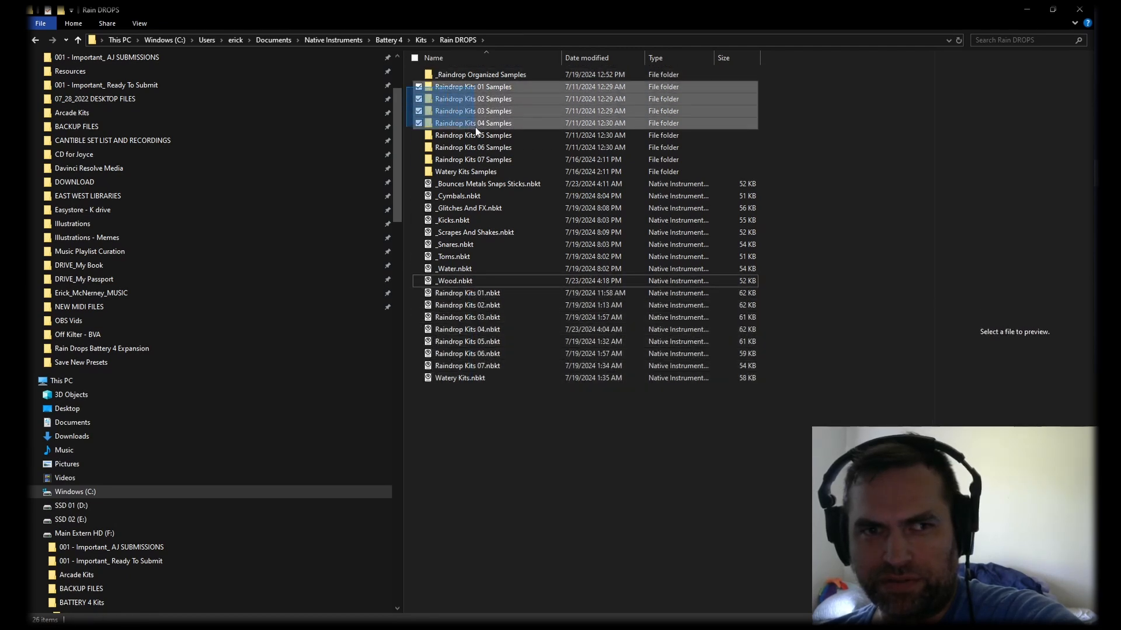
{"action": "left_click", "coordinate": [480, 75]}
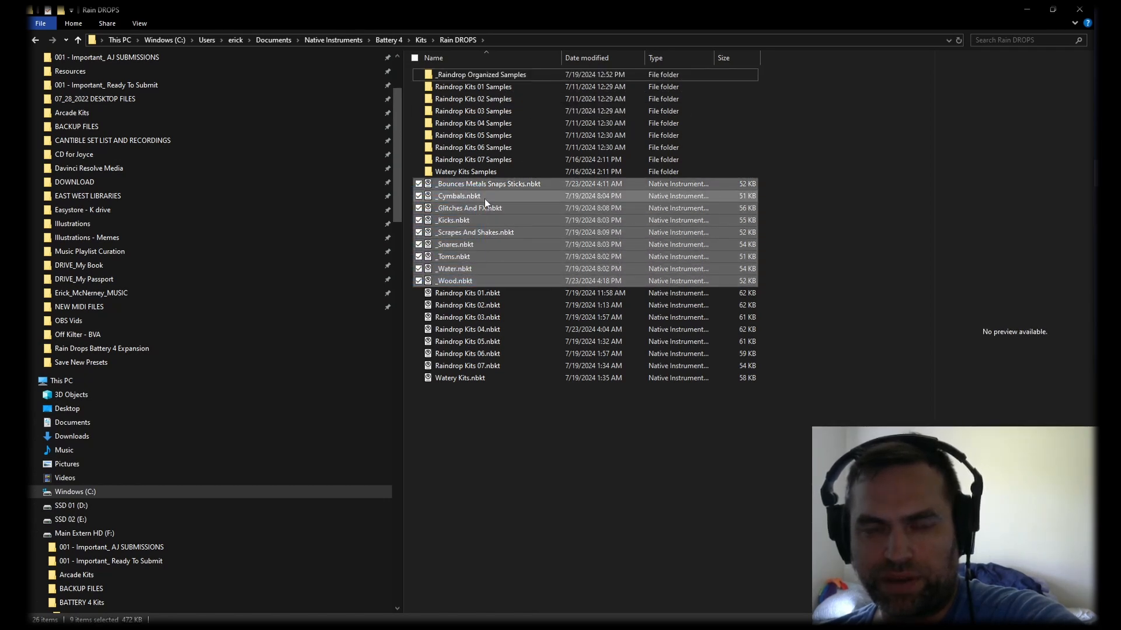
{"action": "mouse_move", "coordinate": [509, 278]}
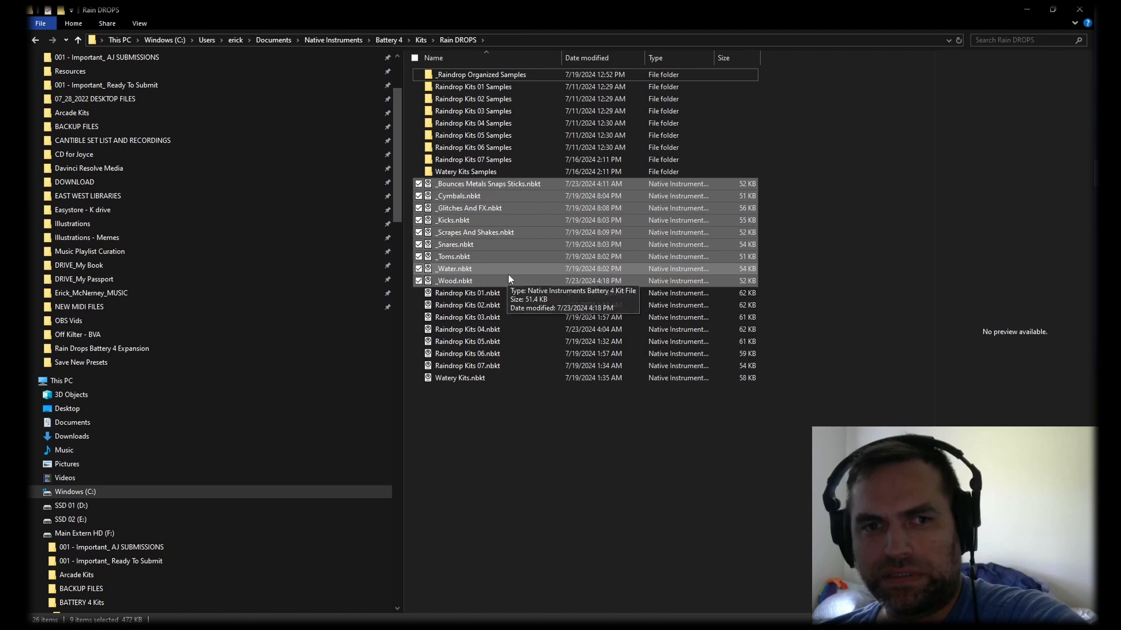
Step: Preview Shaker.wav in Scrapes and Shakes, return to Rain DROPS, and switch to Battery 4
{"action": "left_click", "coordinate": [481, 75]}
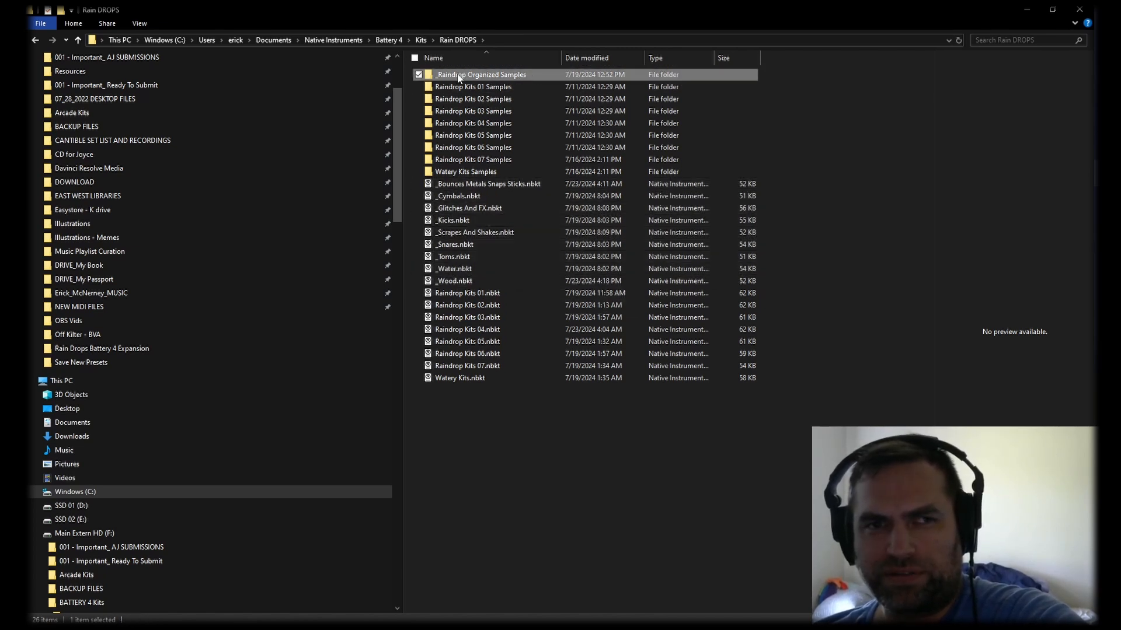
{"action": "mouse_move", "coordinate": [467, 353]}
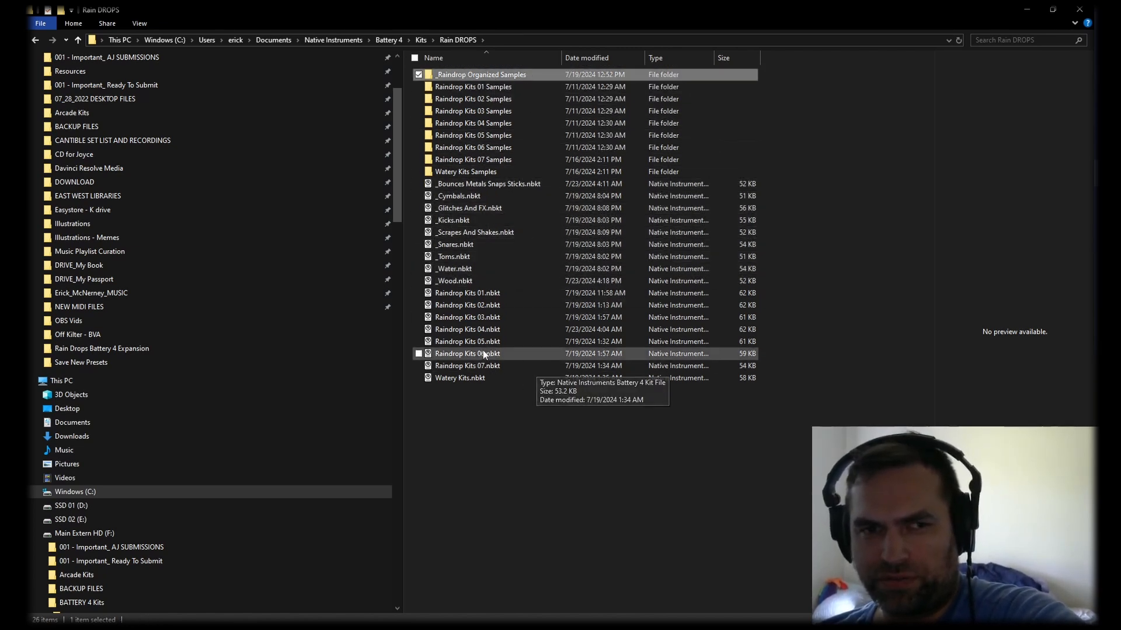
{"action": "mouse_move", "coordinate": [548, 454]}
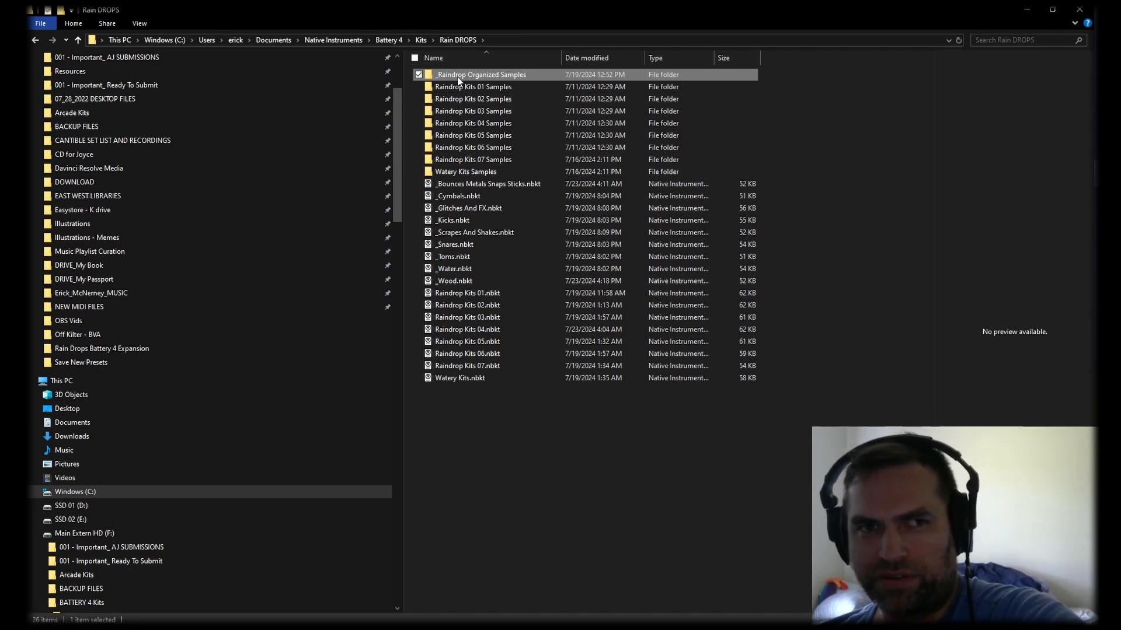
{"action": "double_click", "coordinate": [481, 74]}
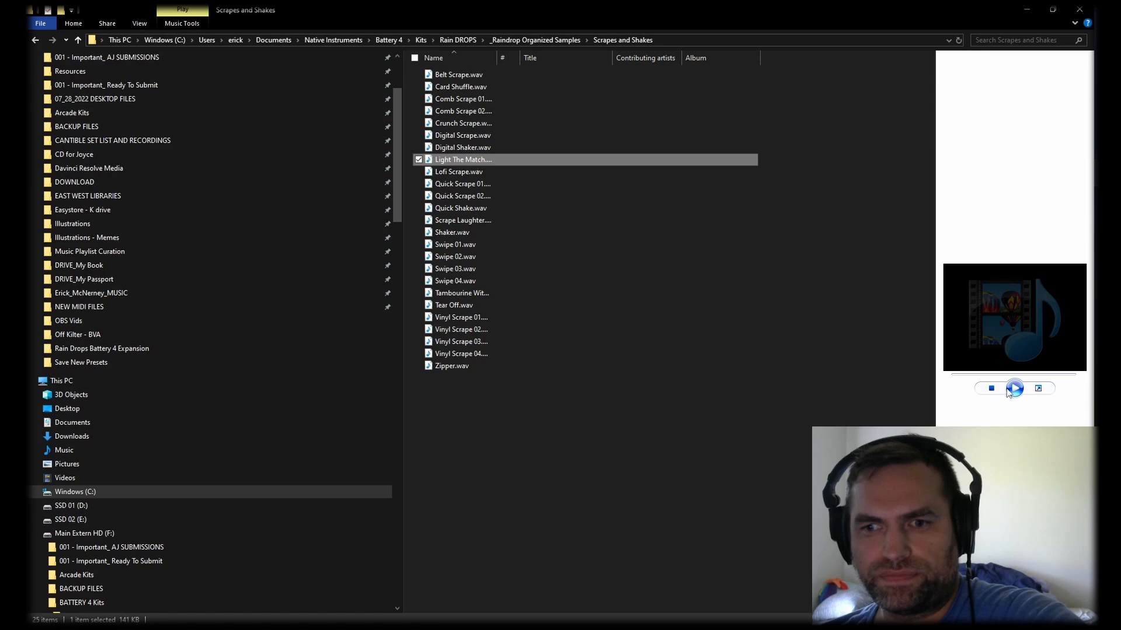
{"action": "left_click", "coordinate": [452, 232]}
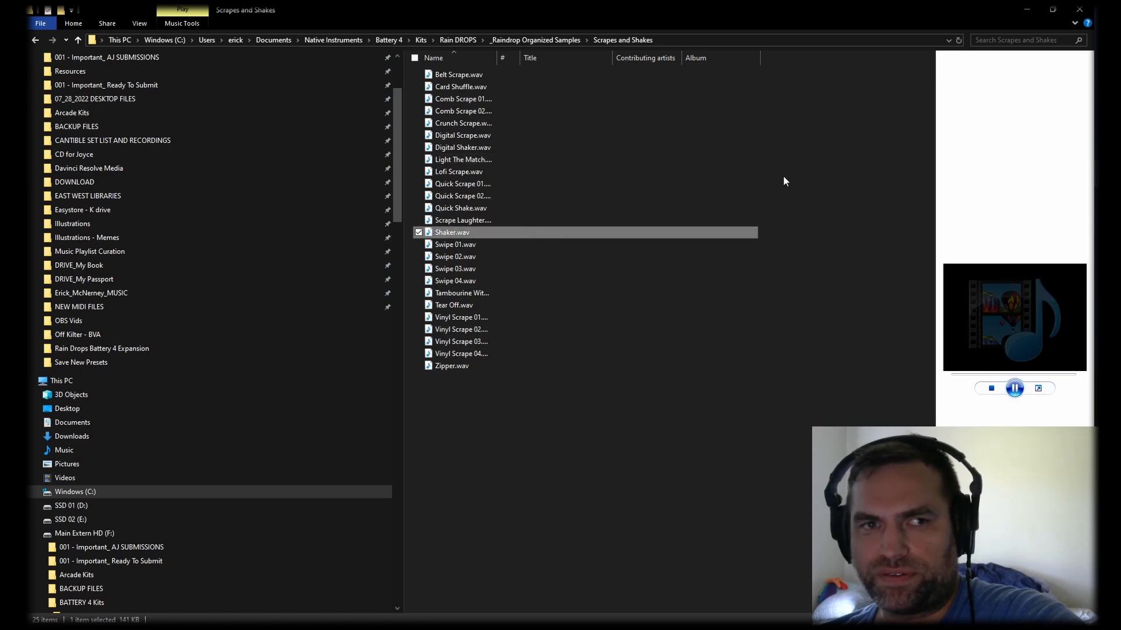
{"action": "left_click", "coordinate": [533, 39]}
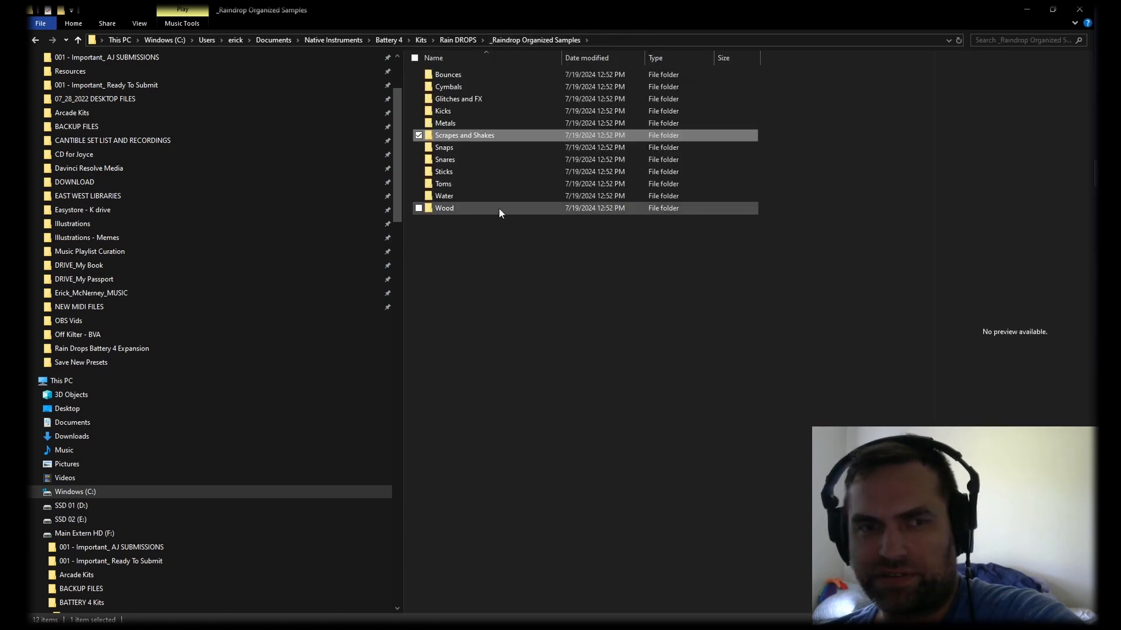
{"action": "left_click", "coordinate": [77, 40]}
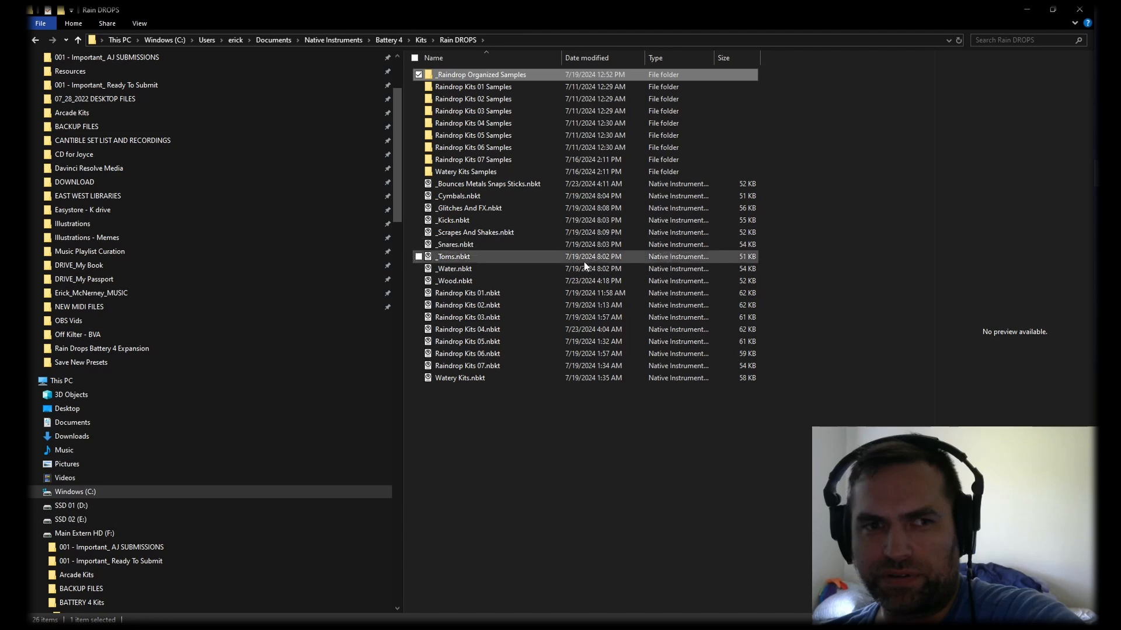
{"action": "left_click", "coordinate": [572, 428]}
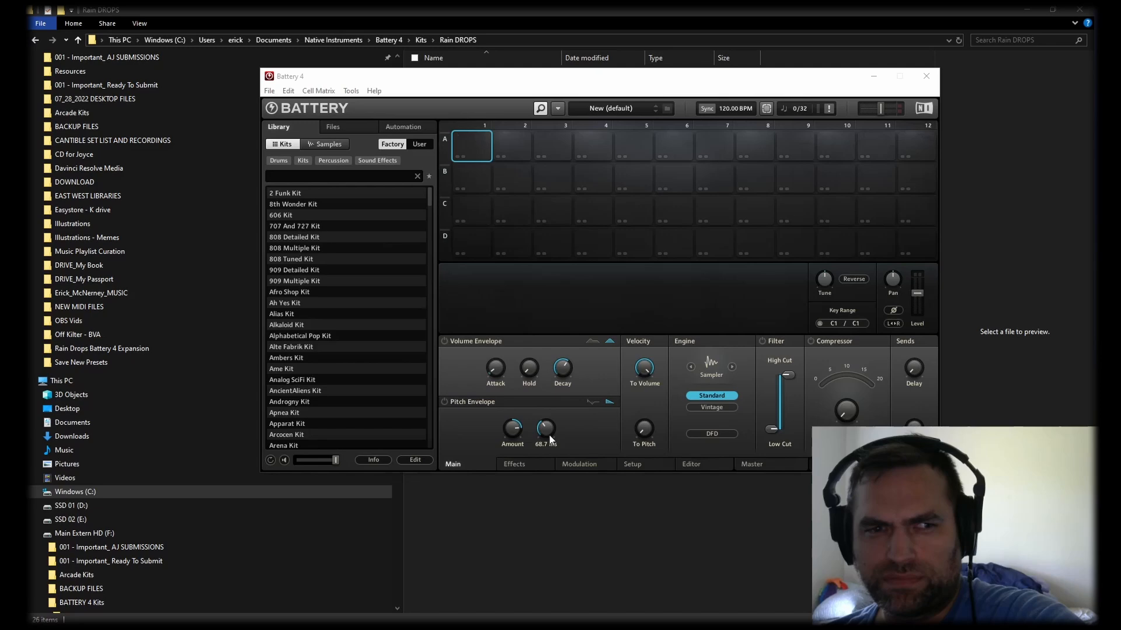
Step: Scroll the User kits list and load Raindrop Kits 04 into Battery 4
{"action": "scroll", "scroll_direction": "down", "scroll_amount": 3}
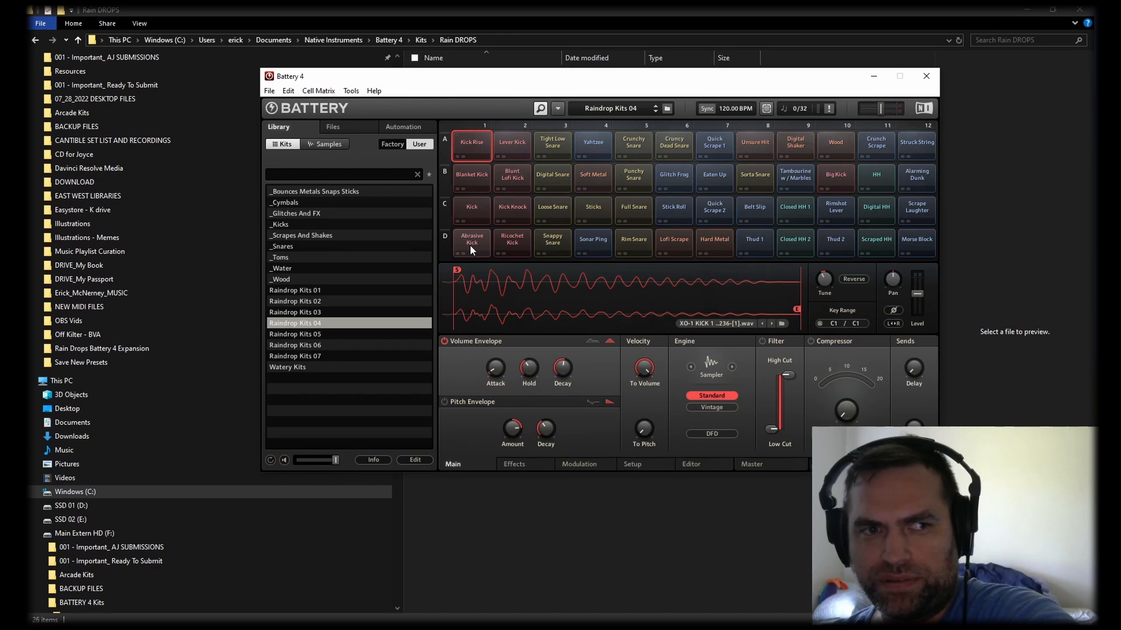
{"action": "mouse_move", "coordinate": [473, 248]}
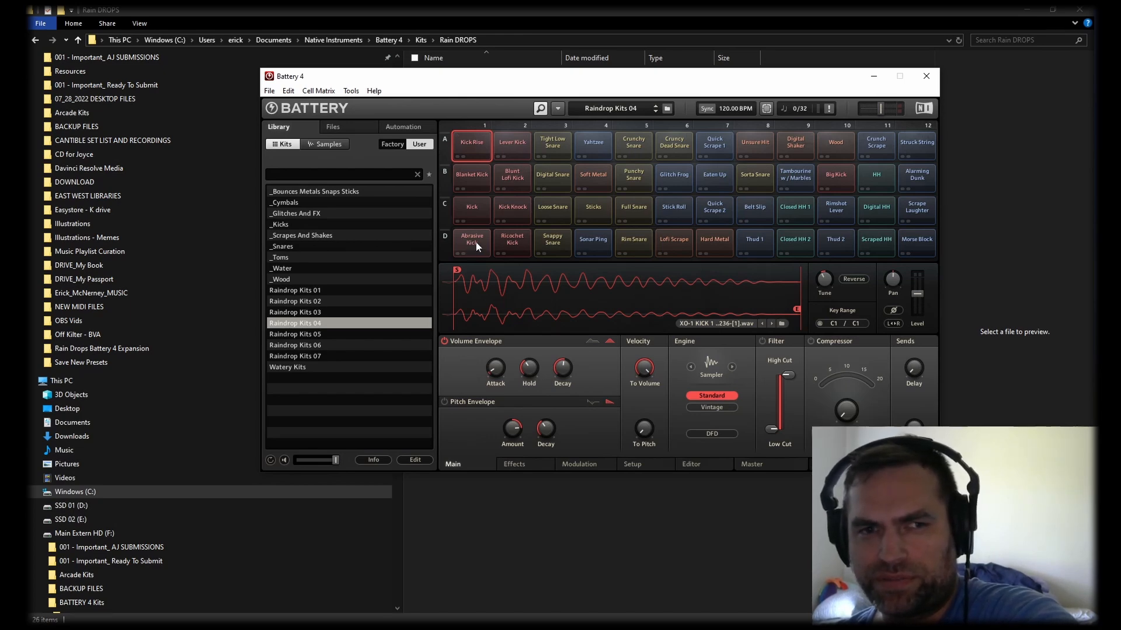
{"action": "mouse_move", "coordinate": [579, 178]}
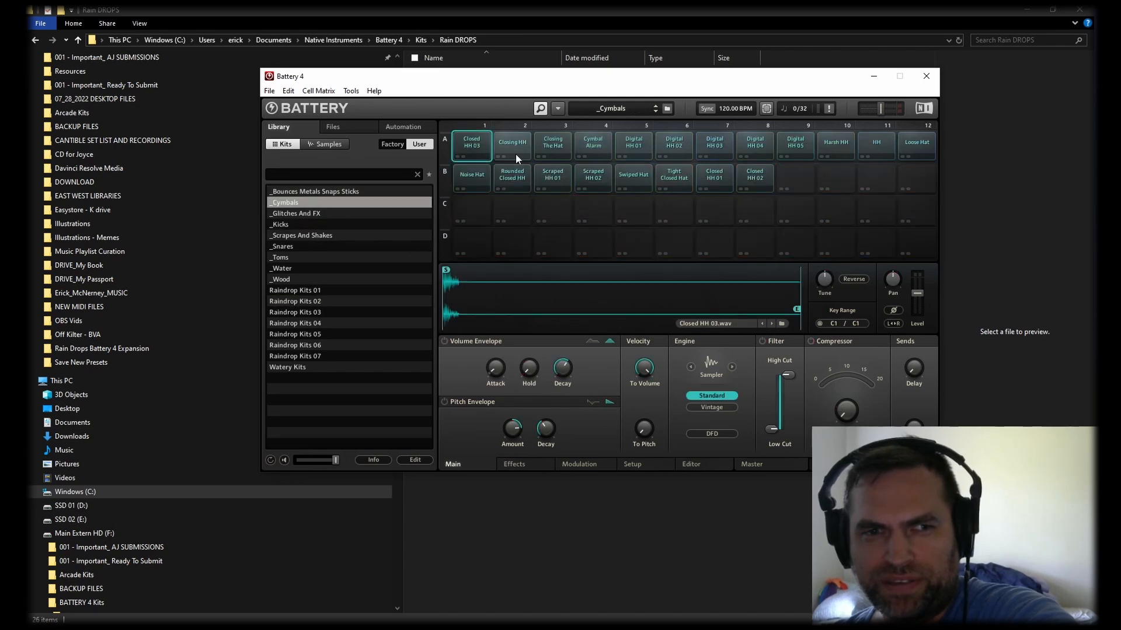
Step: Load _Kicks, _Snares and _Water kits and audition Dunking Tom, Booming Lofi Tom and Digital Dead Tom
{"action": "left_click", "coordinate": [279, 224]}
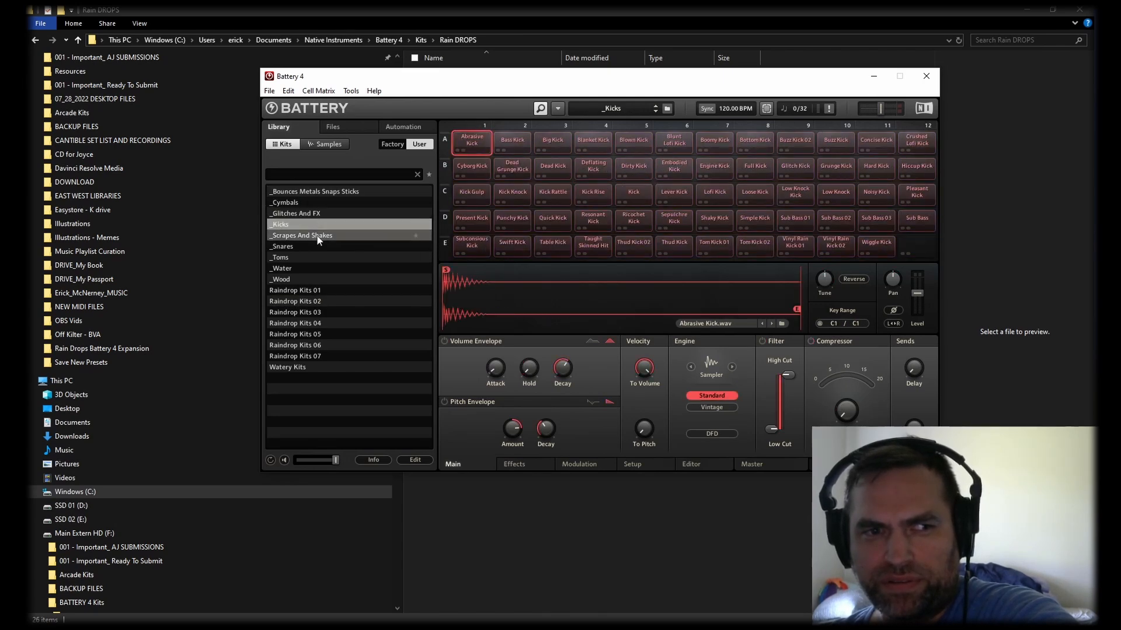
{"action": "left_click", "coordinate": [281, 246]}
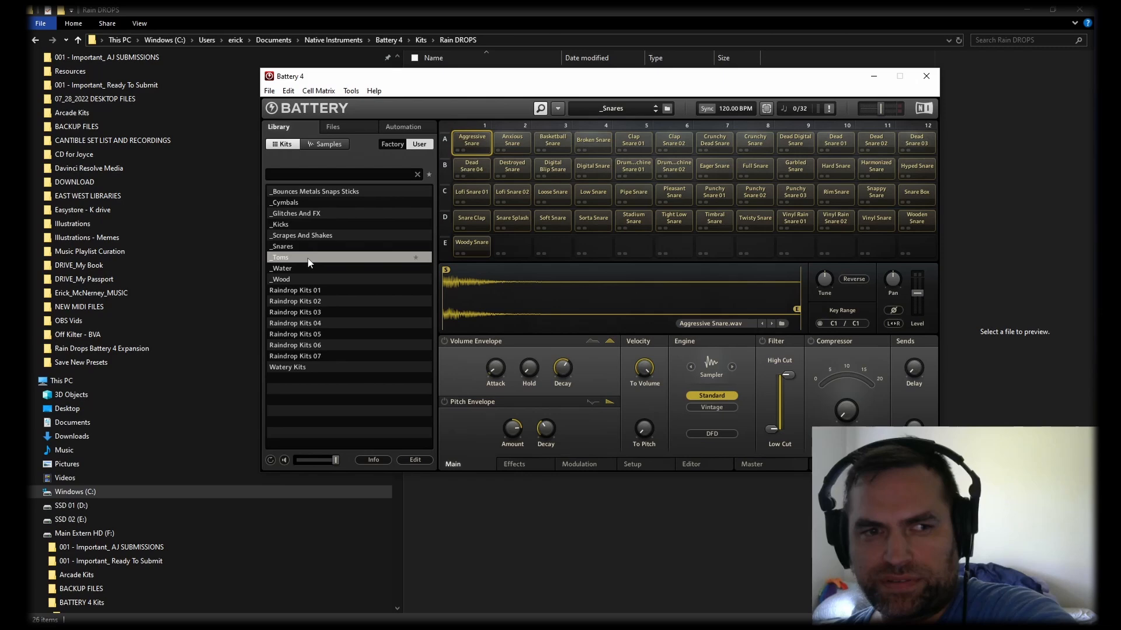
{"action": "left_click", "coordinate": [281, 268]}
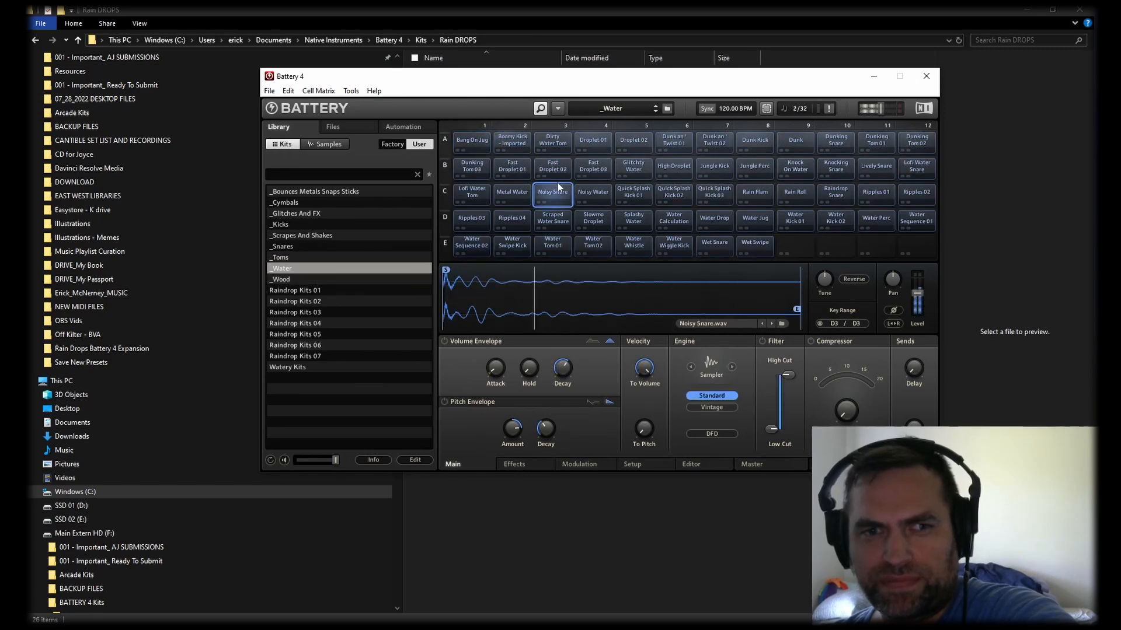
{"action": "left_click", "coordinate": [672, 139]}
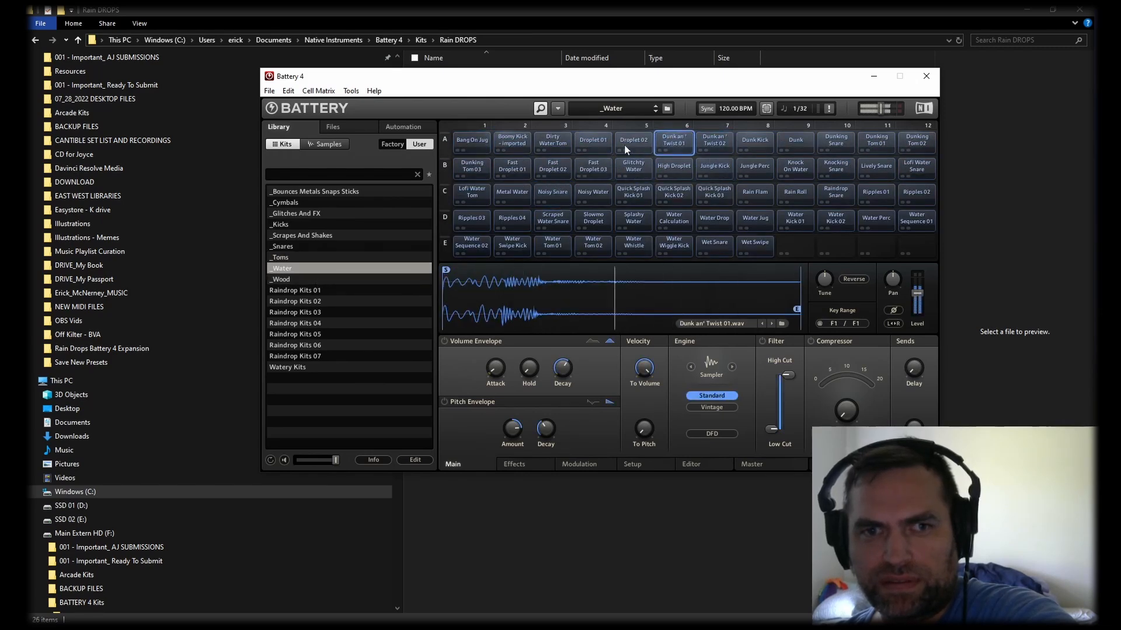
{"action": "left_click", "coordinate": [470, 164]}
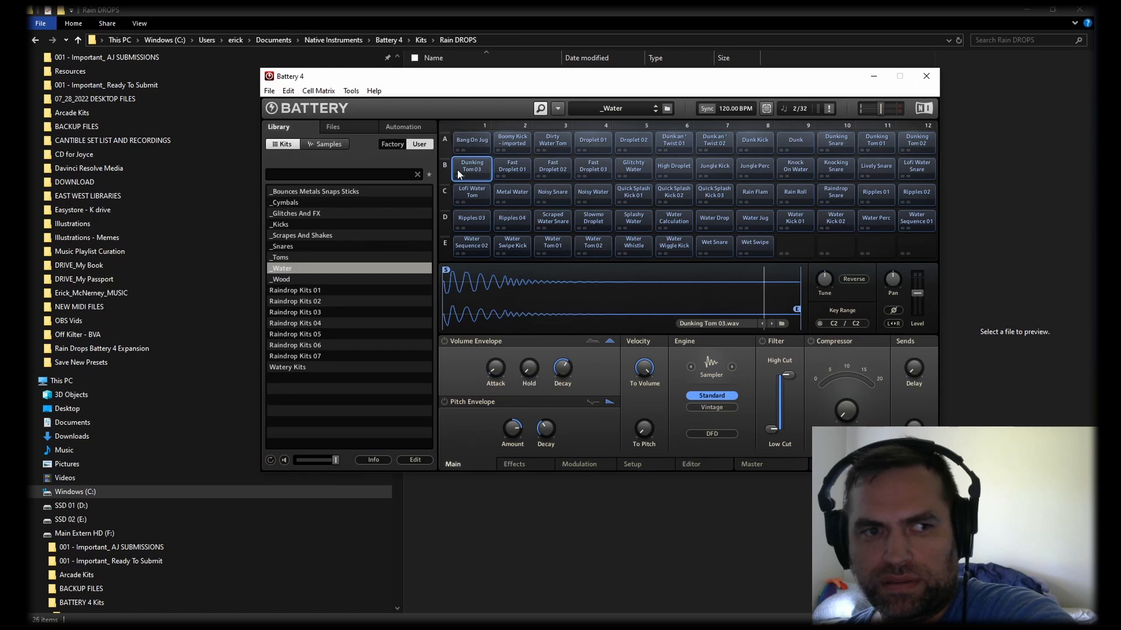
{"action": "left_click", "coordinate": [279, 257]}
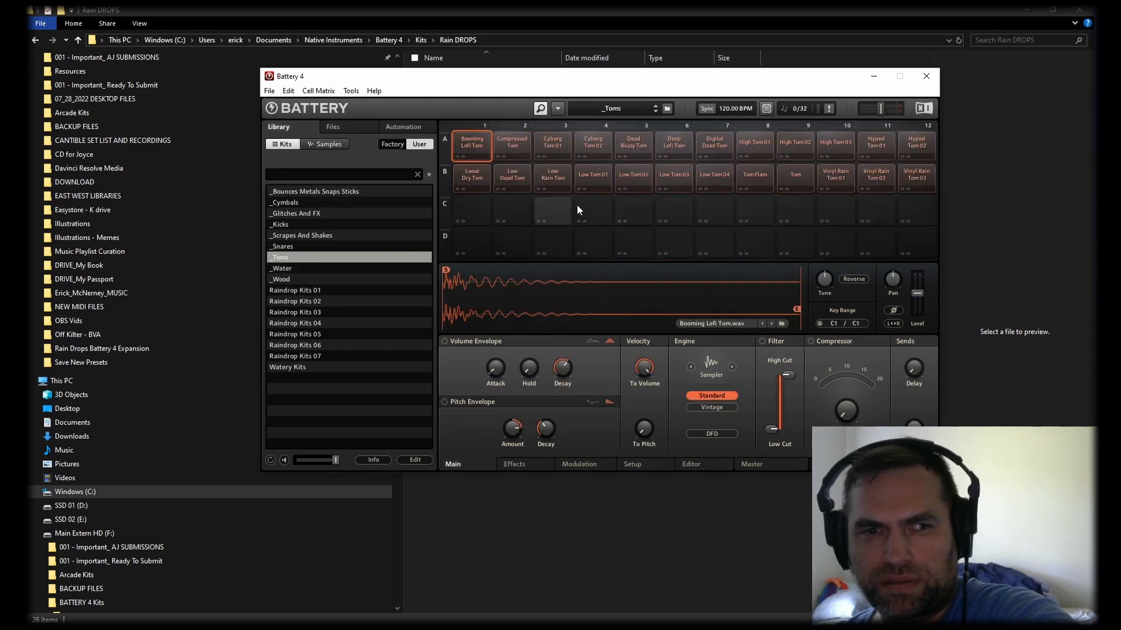
{"action": "left_click", "coordinate": [712, 144]}
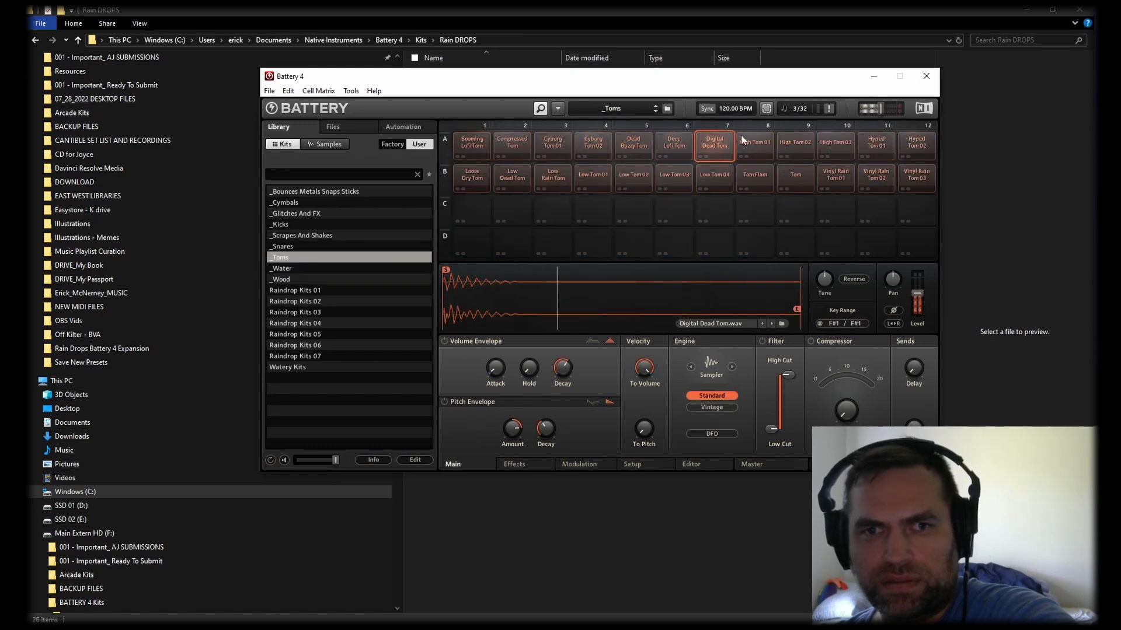
Step: Audition Digital Scrape and Buzz Kick in their kits, then load _Glitches And FX and Raindrop Kits 07
{"action": "left_click", "coordinate": [300, 235]}
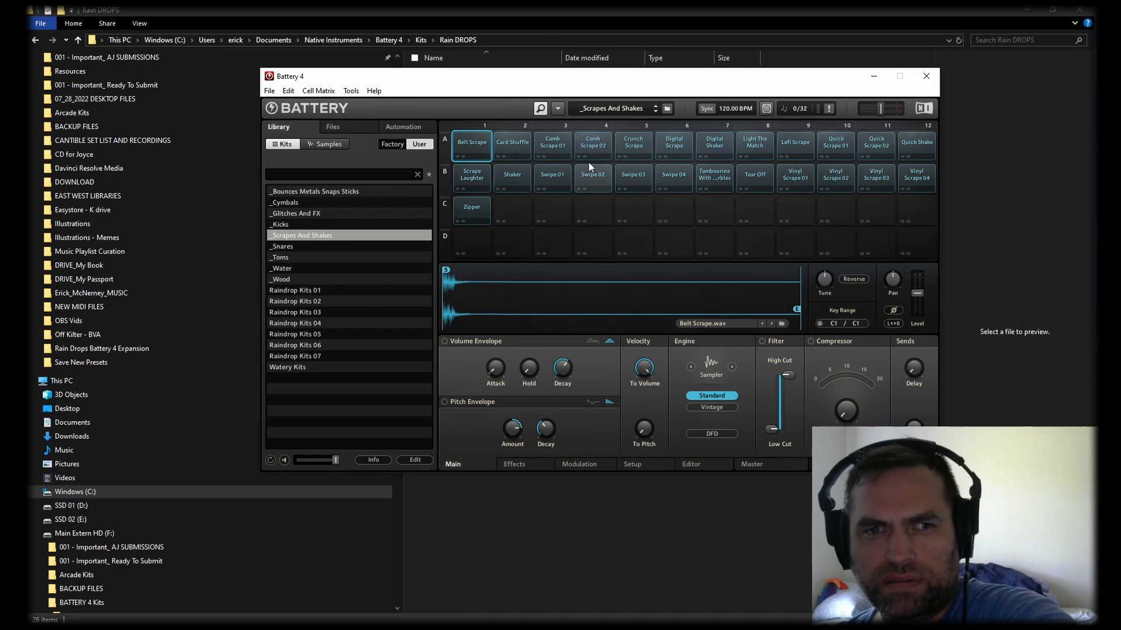
{"action": "left_click", "coordinate": [672, 145]}
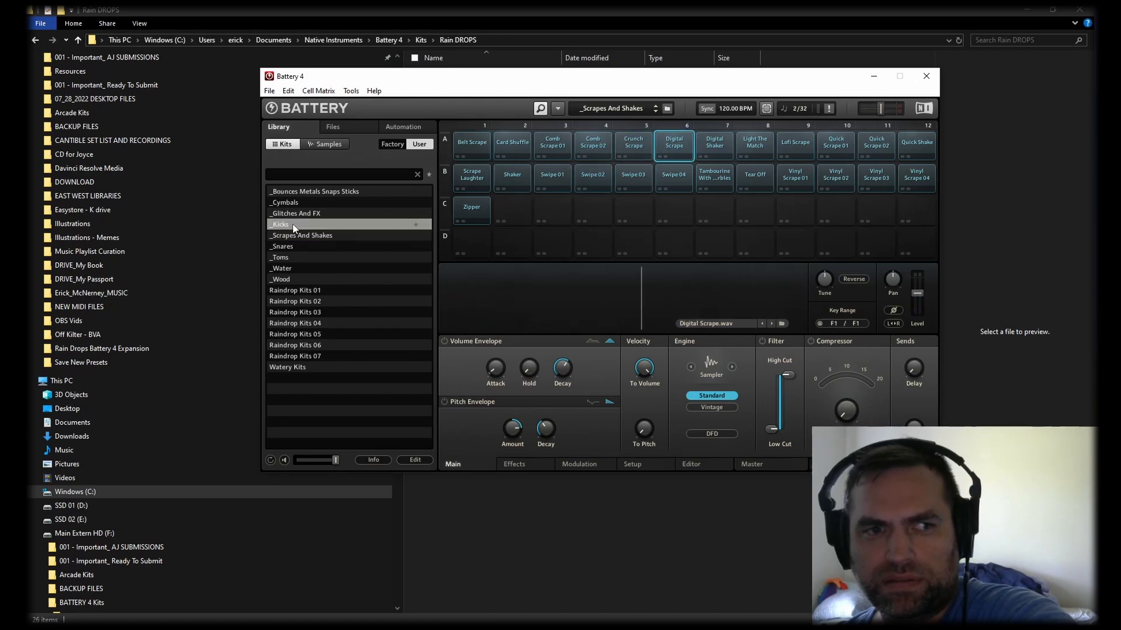
{"action": "left_click", "coordinate": [279, 224]}
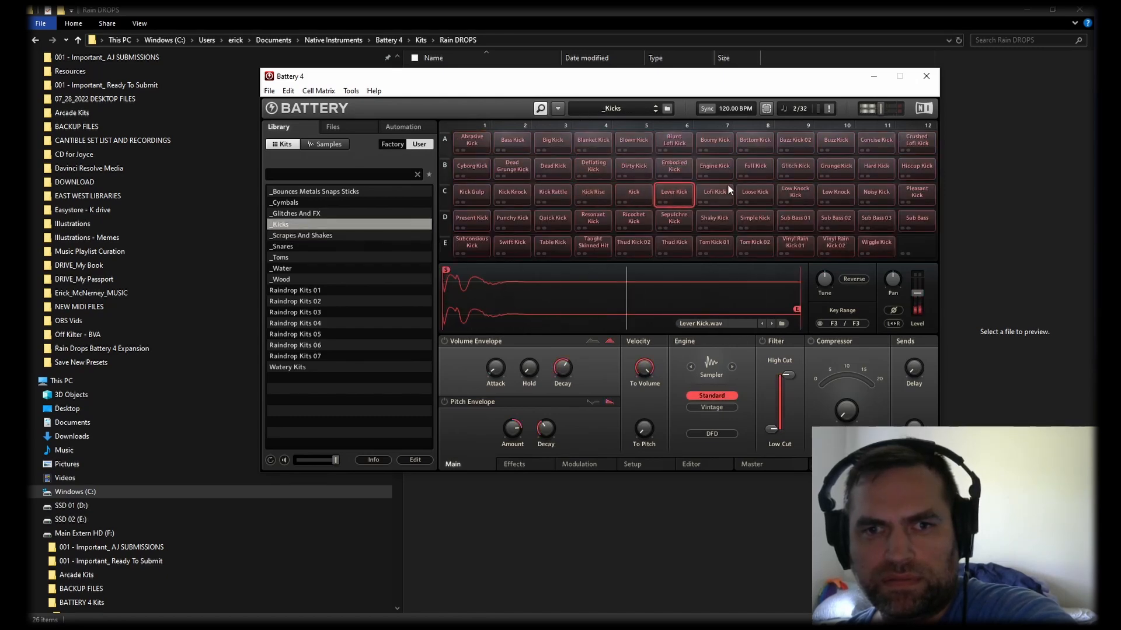
{"action": "left_click", "coordinate": [834, 139]}
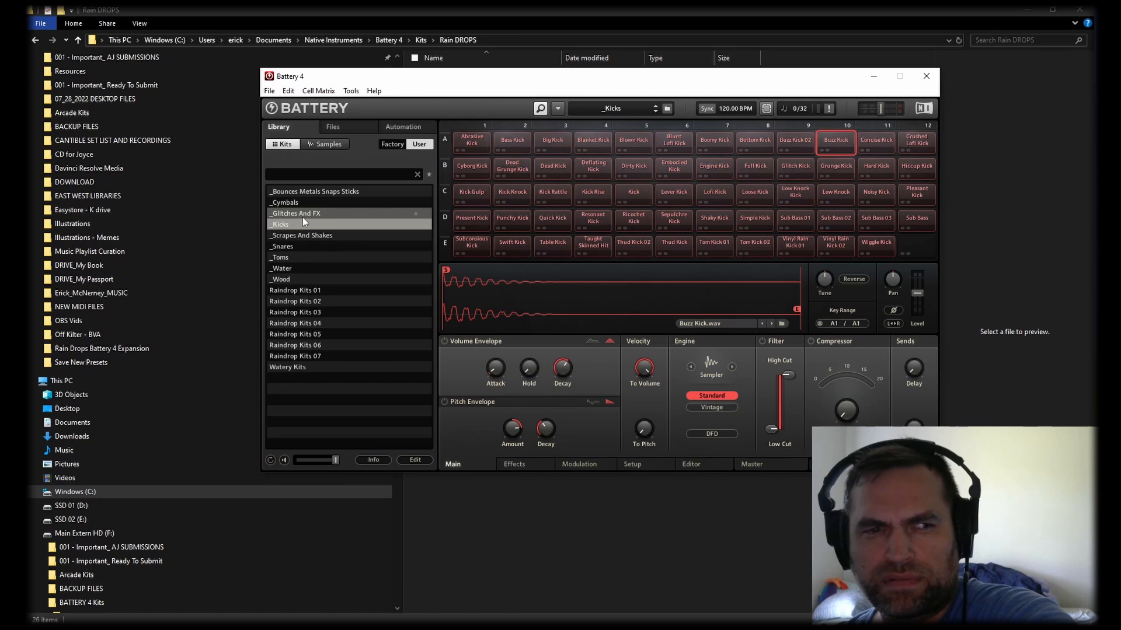
{"action": "left_click", "coordinate": [294, 213]}
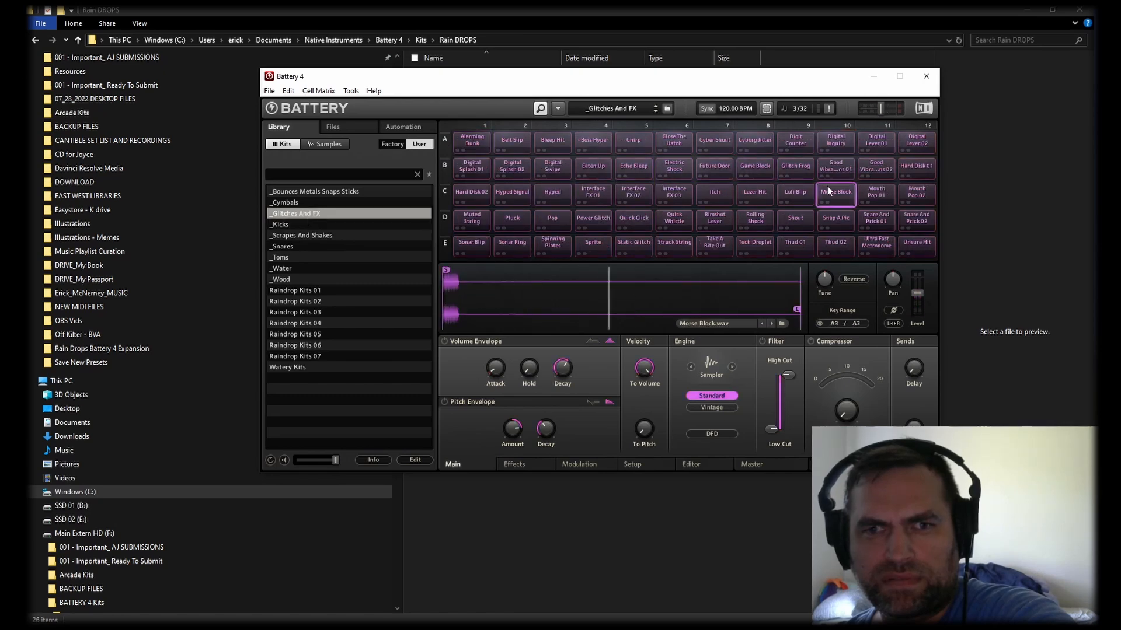
{"action": "left_click", "coordinate": [294, 289]}
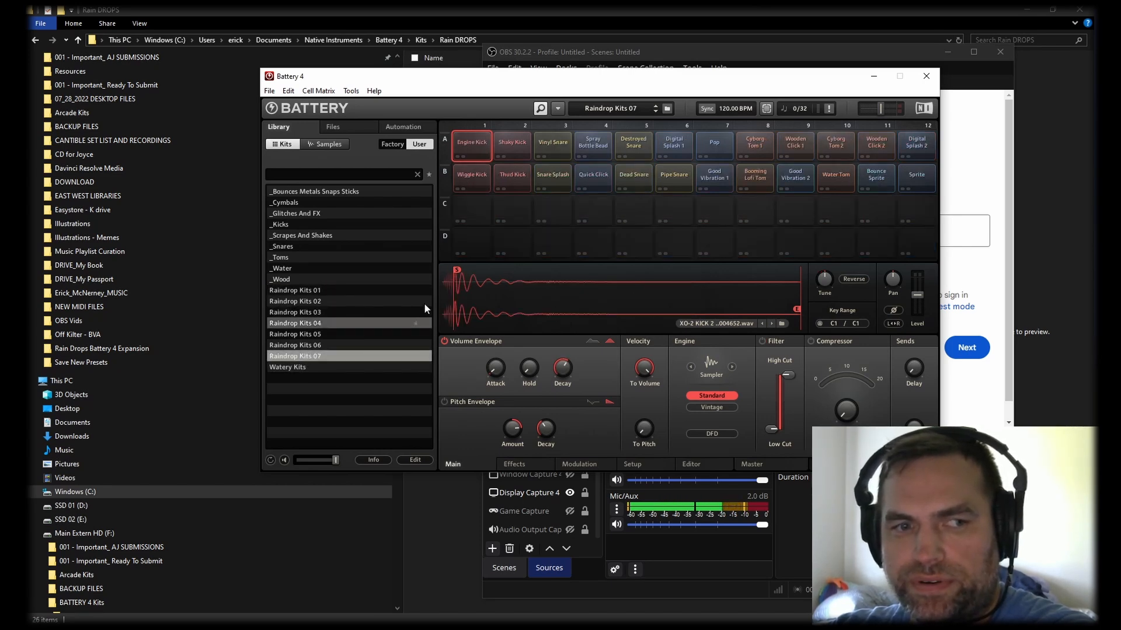
{"action": "mouse_move", "coordinate": [359, 318]}
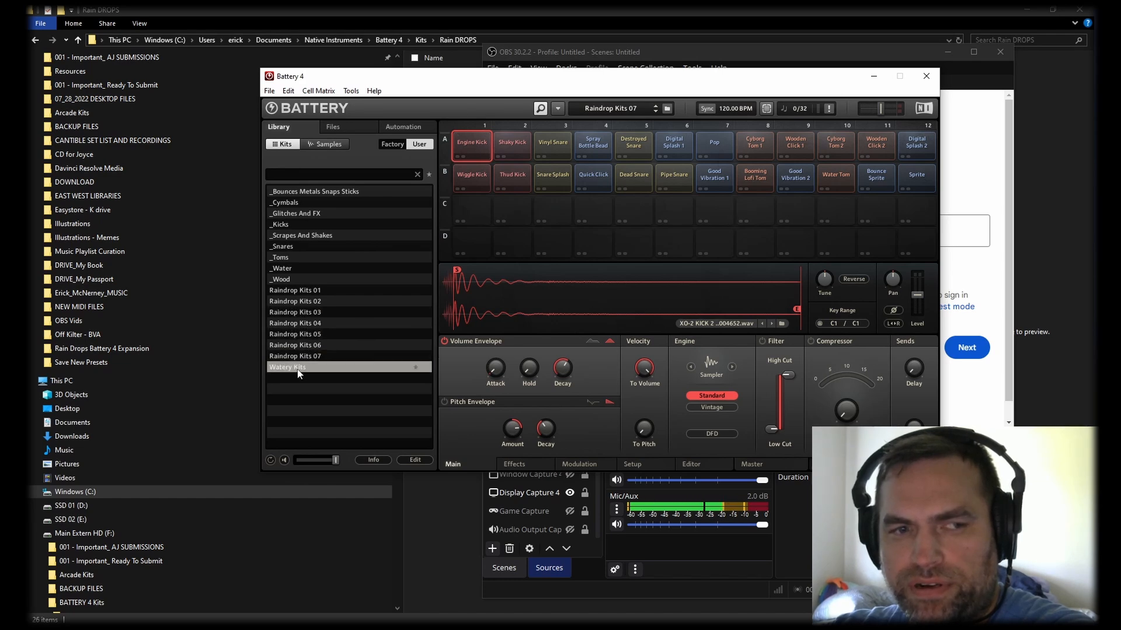
Step: Load Watery Kits, _Wood, _Scrapes And Shakes and _Kicks, then pick Raindrop Kits 01
{"action": "double_click", "coordinate": [287, 366]}
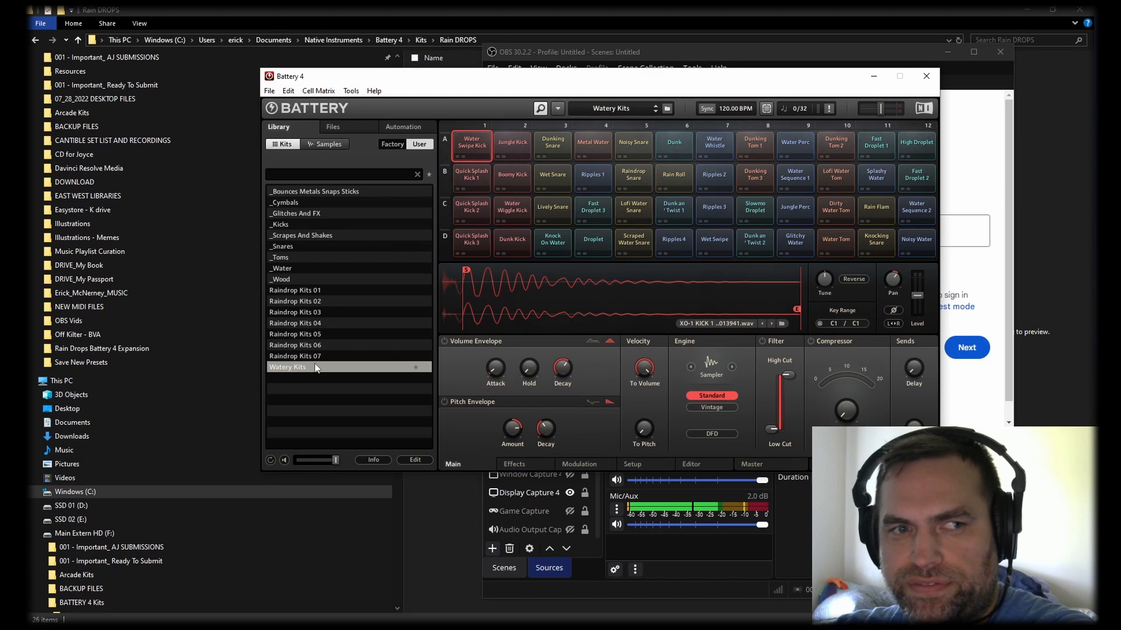
{"action": "left_click", "coordinate": [280, 279]}
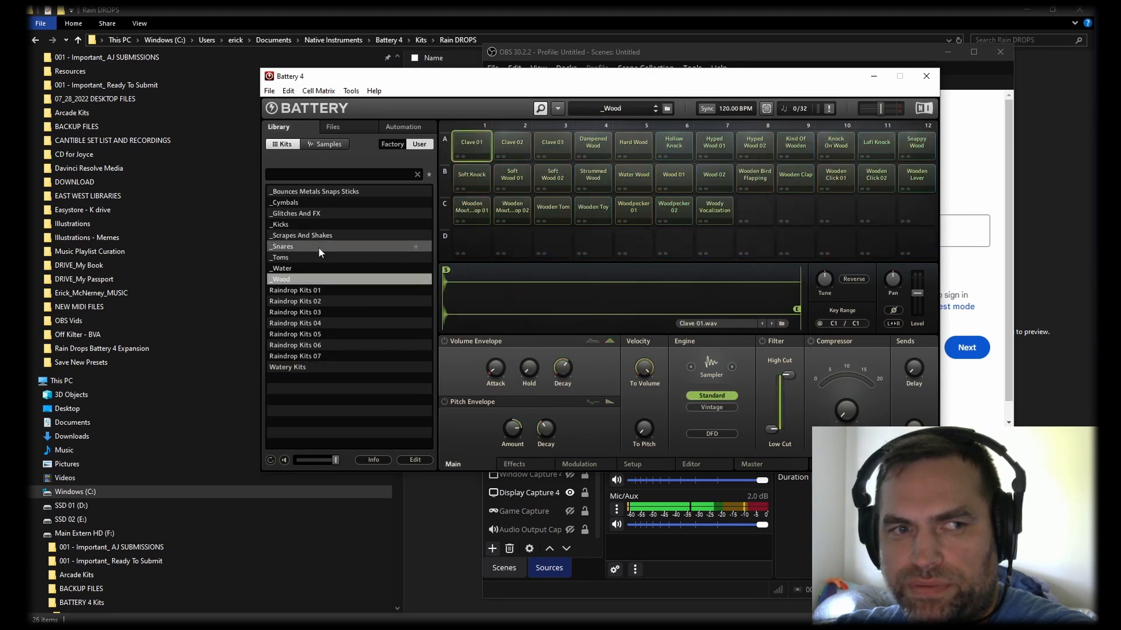
{"action": "left_click", "coordinate": [300, 234]}
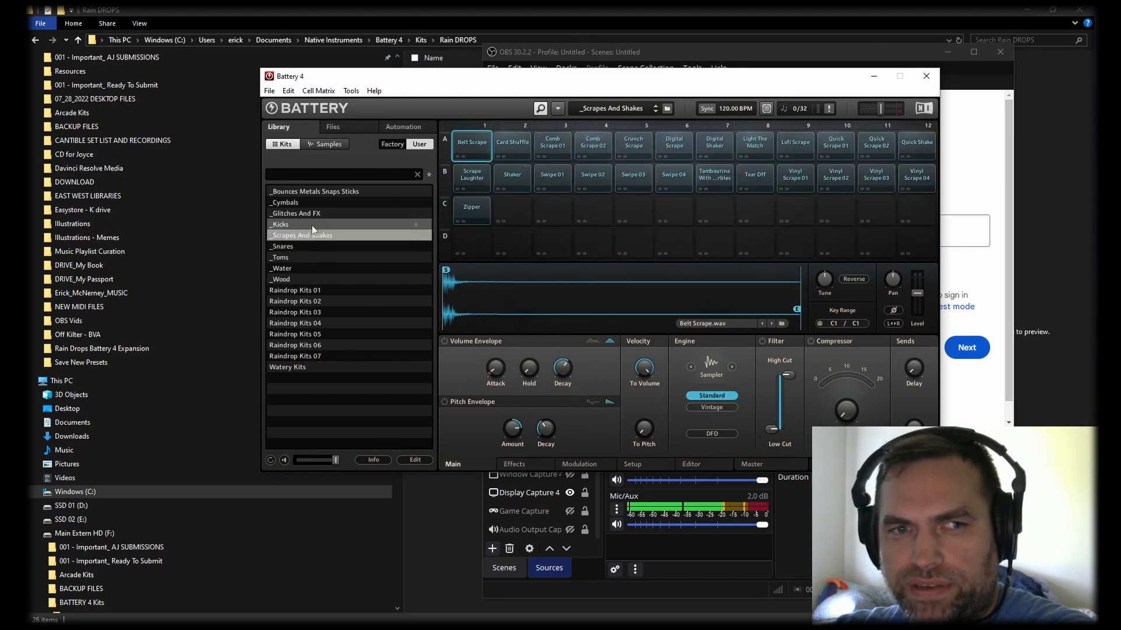
{"action": "left_click", "coordinate": [279, 224]}
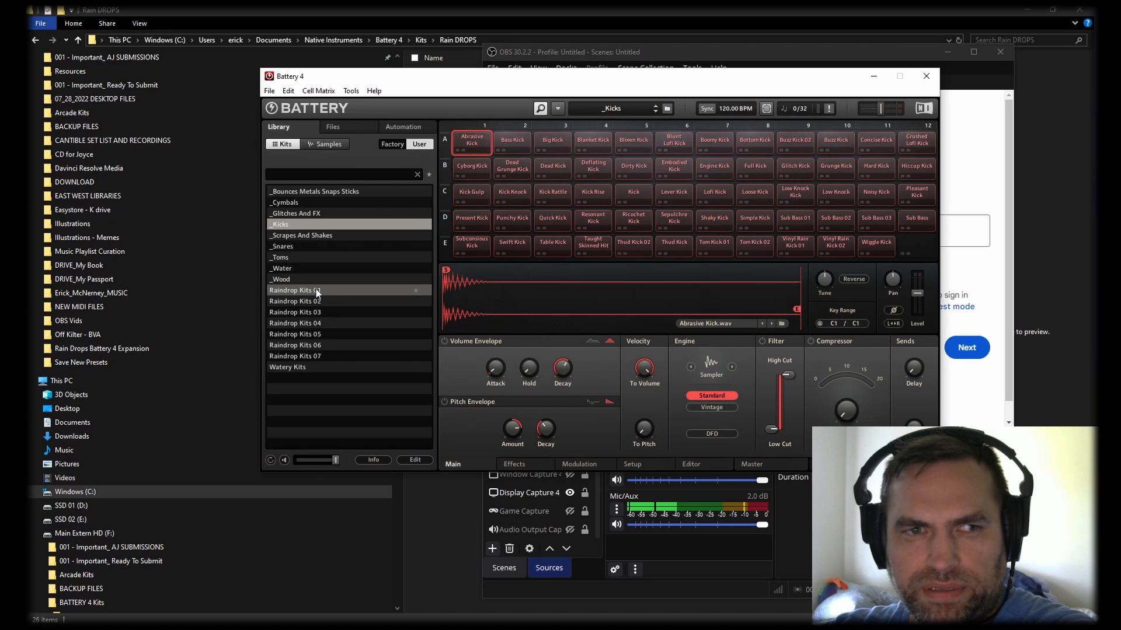
{"action": "left_click", "coordinate": [294, 291]}
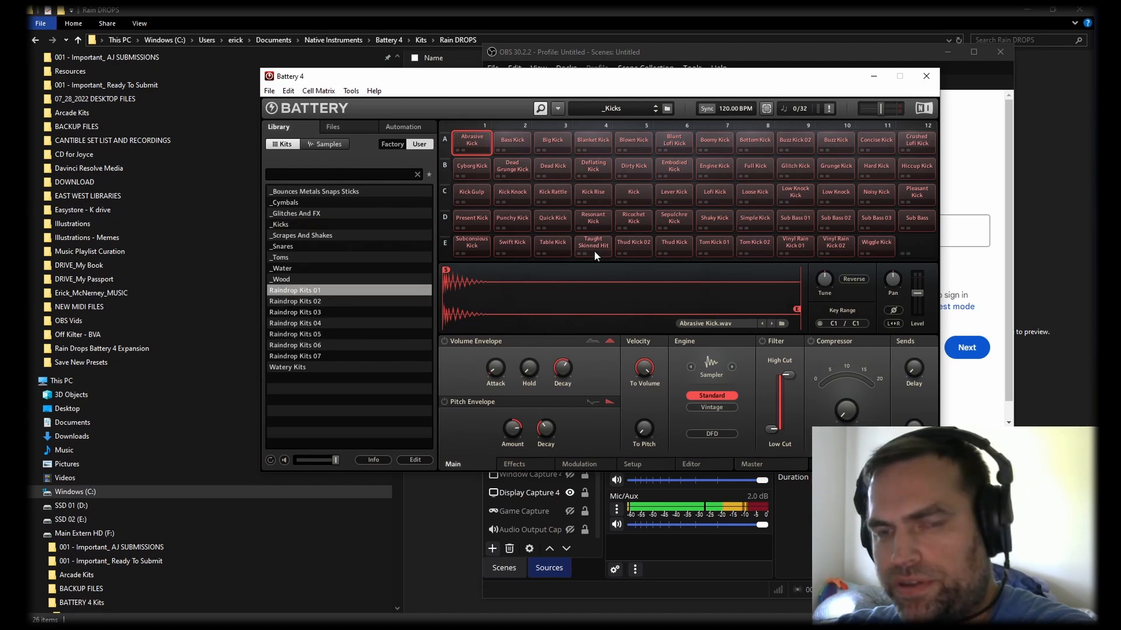
{"action": "mouse_move", "coordinate": [750, 273]}
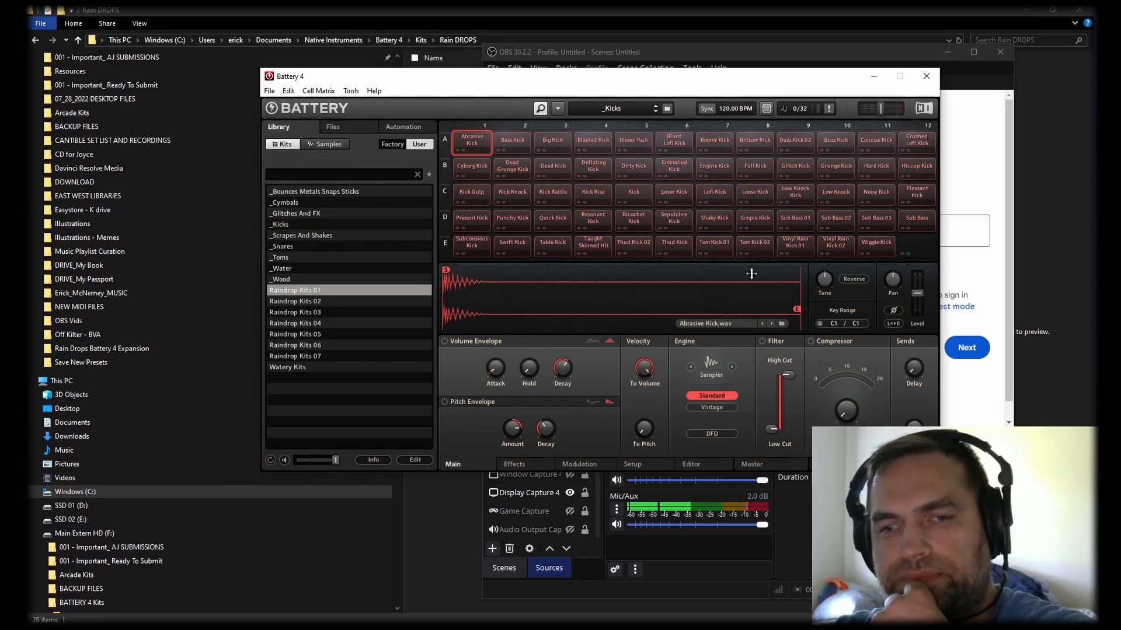
{"action": "mouse_move", "coordinate": [679, 246]}
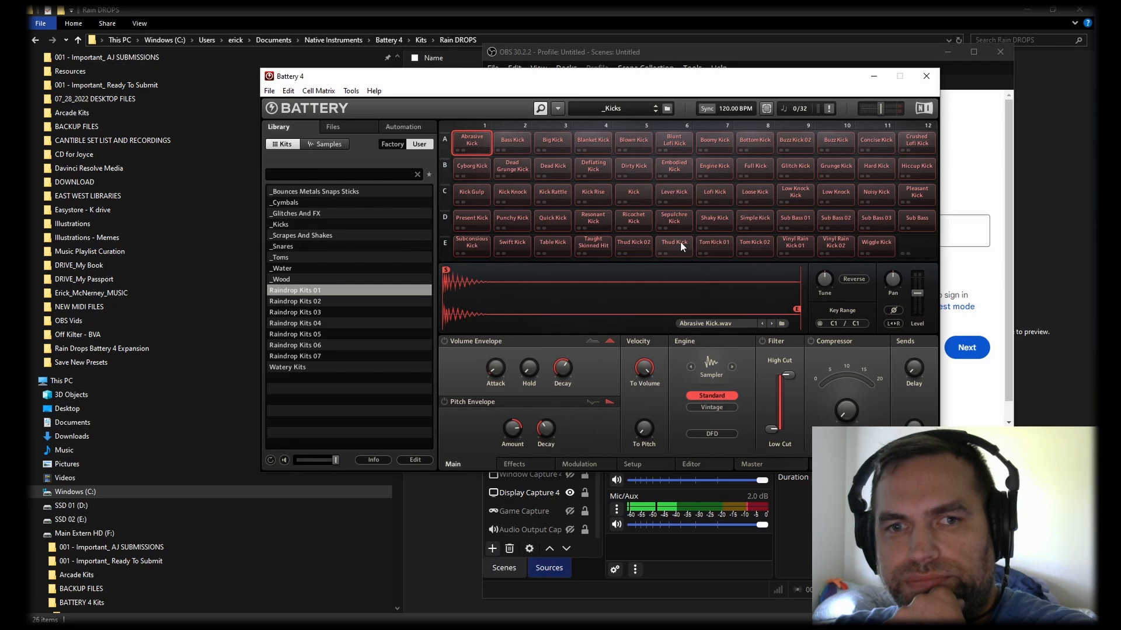
Step: Audition Quick Kick and Dead Kick, load _Glitches And FX, and play Take A Bite Out, Good Vibrations 01, Mouth Pop 01
{"action": "left_click", "coordinate": [552, 221]}
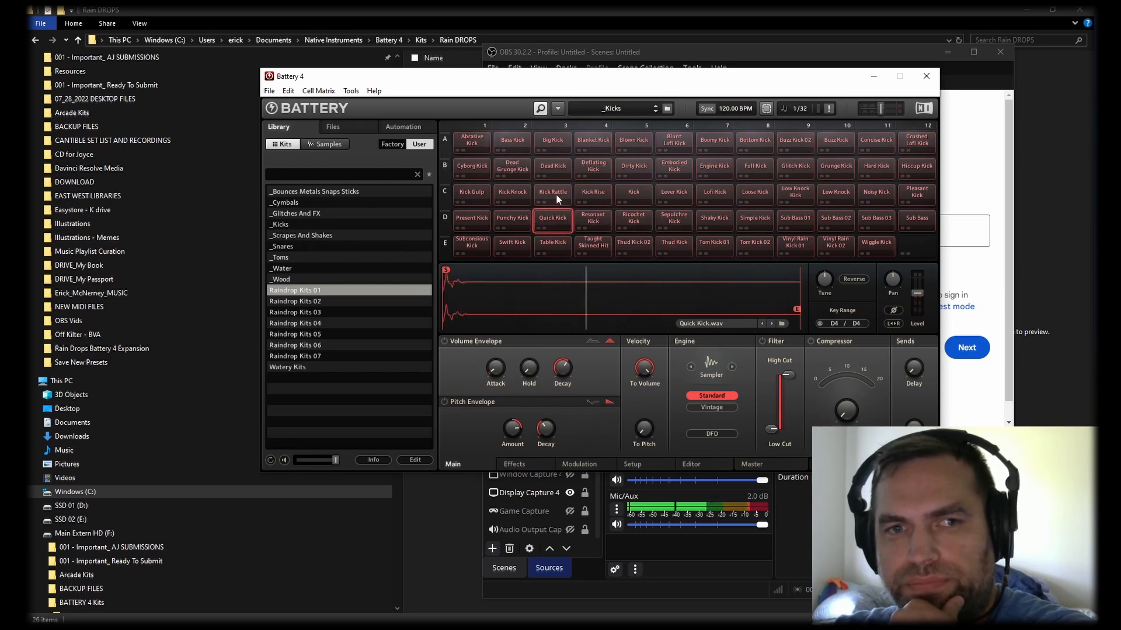
{"action": "left_click", "coordinate": [552, 165]}
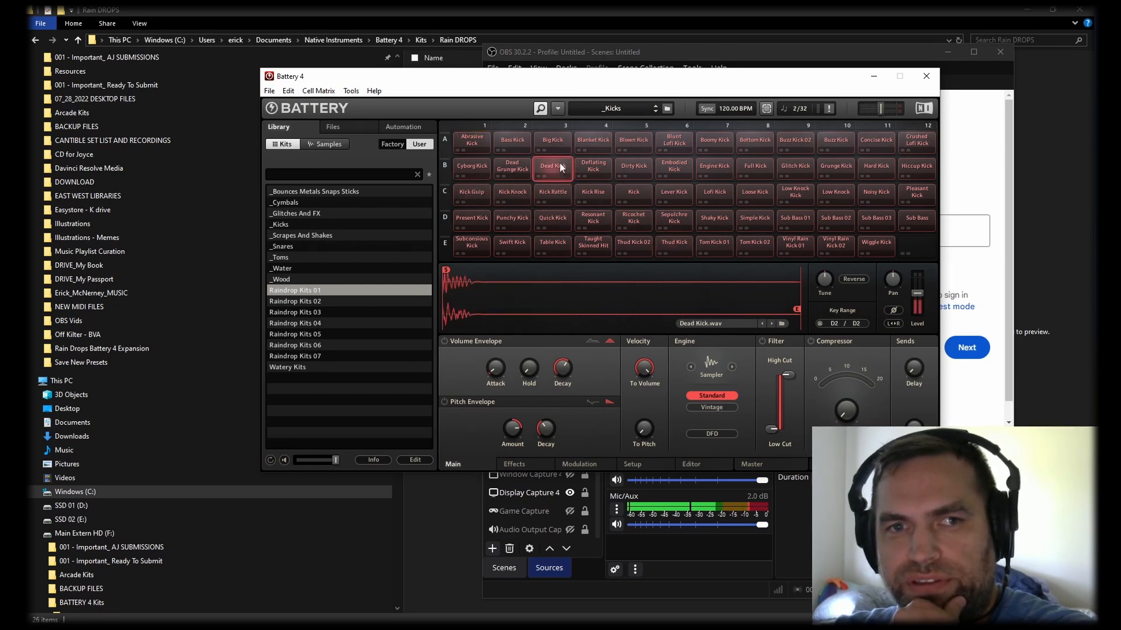
{"action": "left_click", "coordinate": [294, 213]}
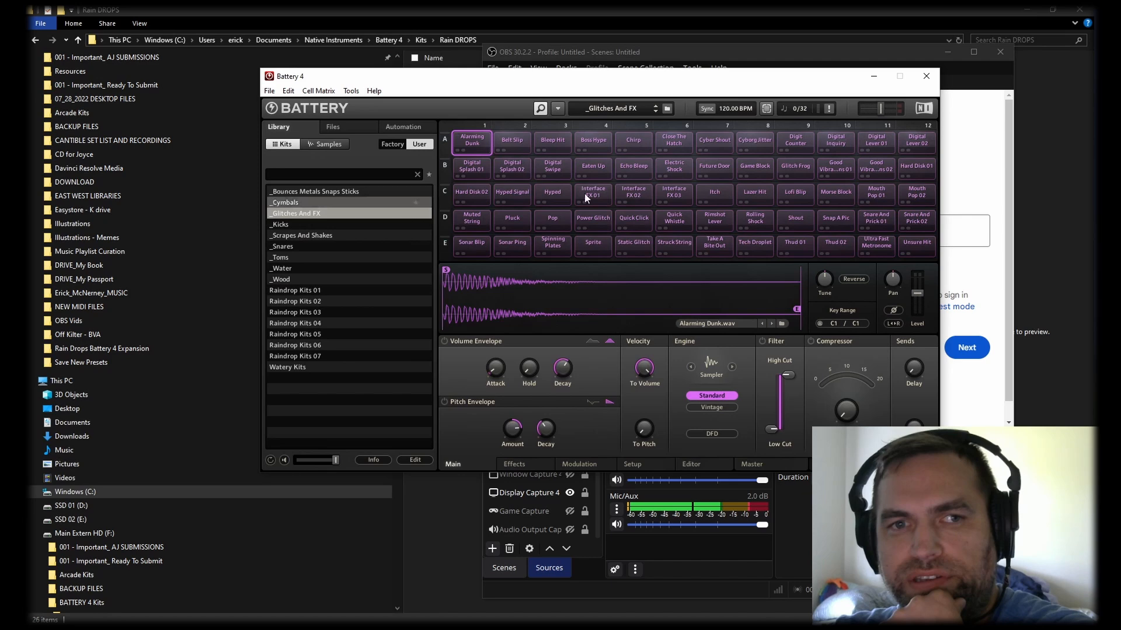
{"action": "left_click", "coordinate": [713, 243]}
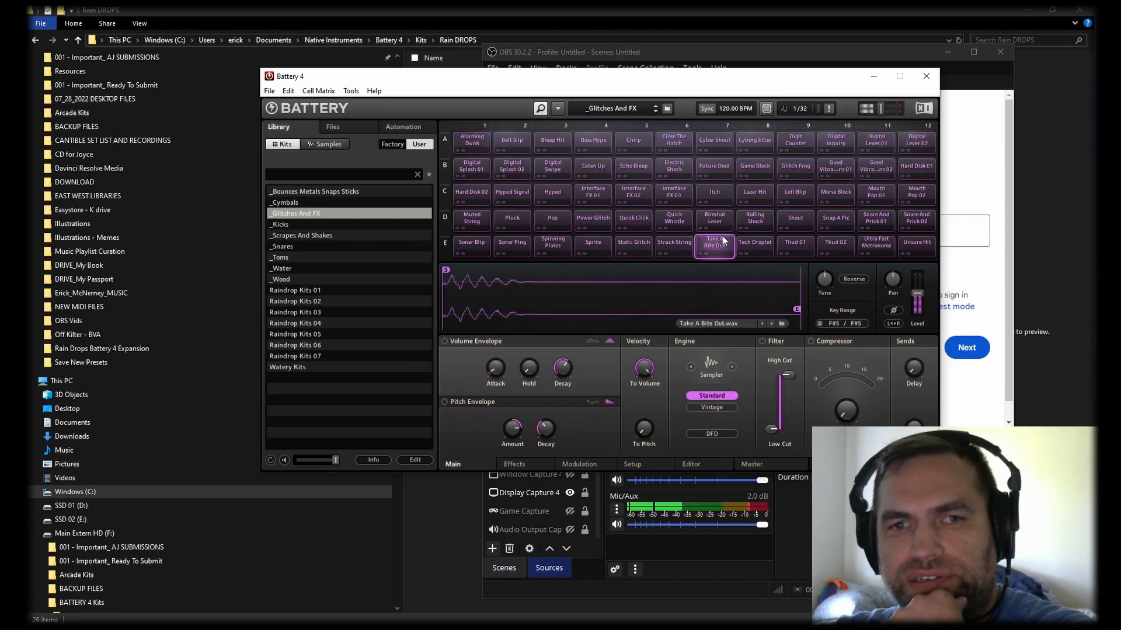
{"action": "left_click", "coordinate": [835, 167]}
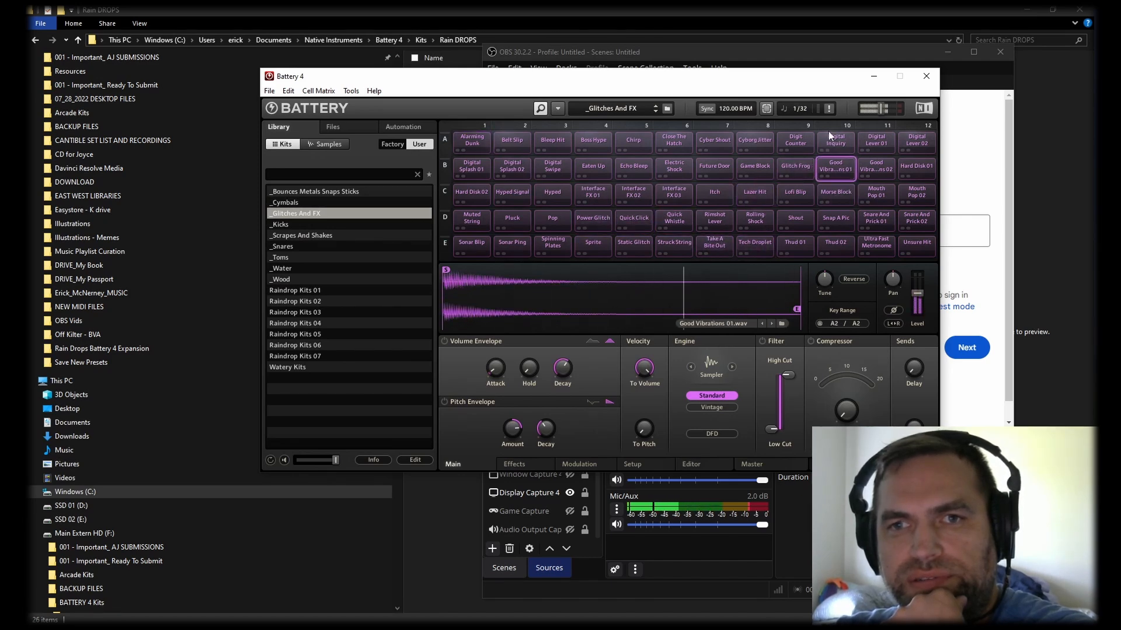
{"action": "left_click", "coordinate": [875, 195]}
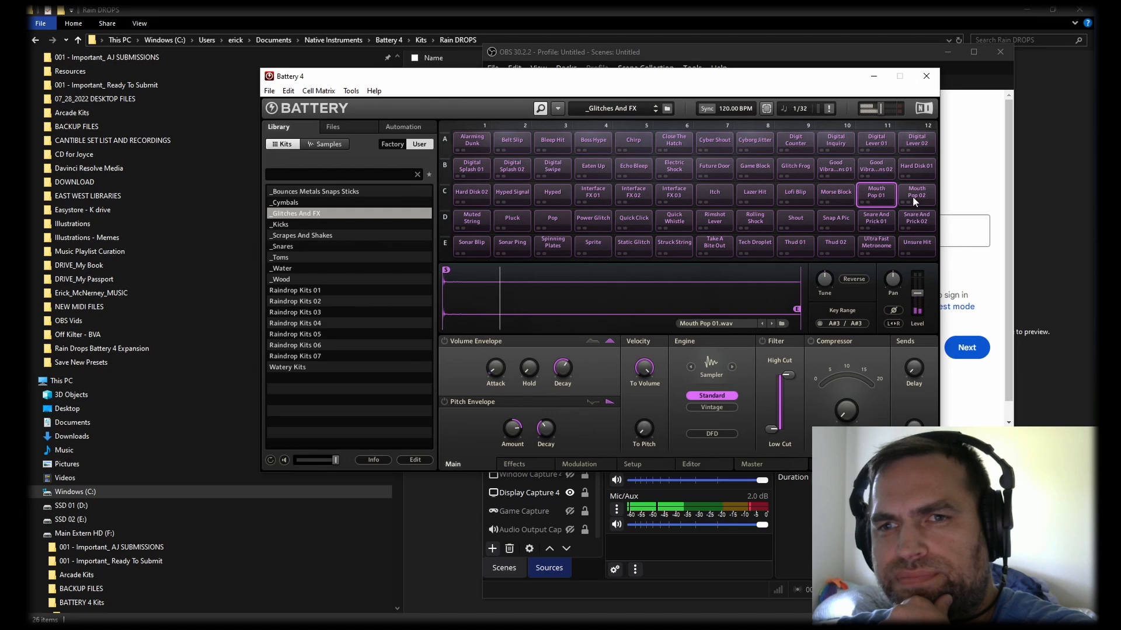
Step: Audition Unsure Hit, Pluck, Alarming Dunk, Eaten Up and Morse Block in _Glitches And FX
{"action": "left_click", "coordinate": [915, 247]}
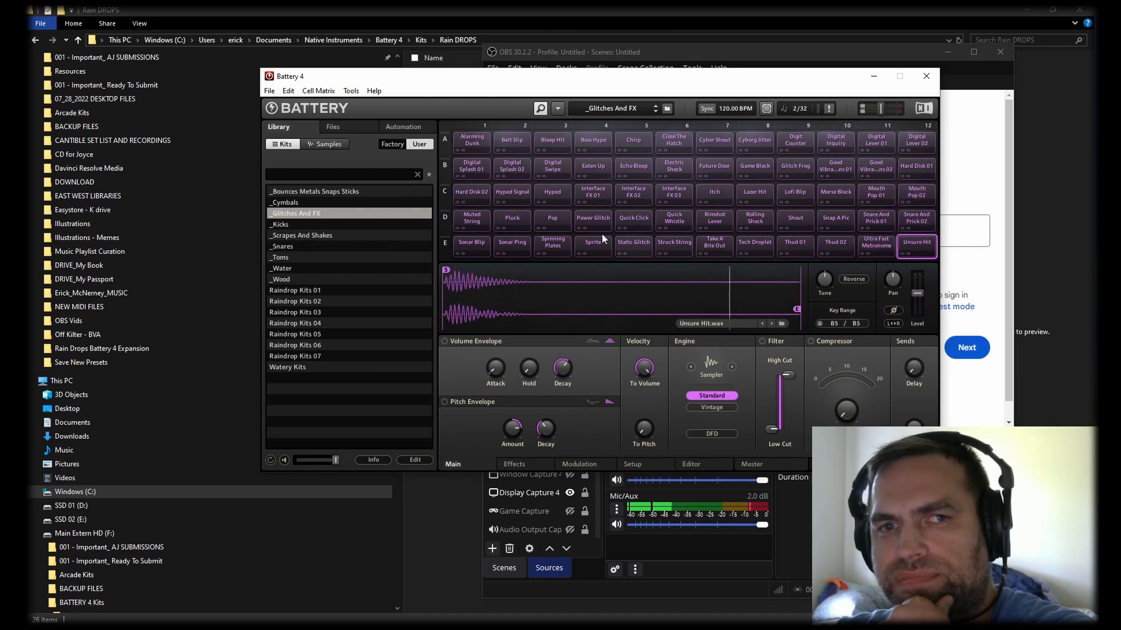
{"action": "left_click", "coordinate": [511, 218]}
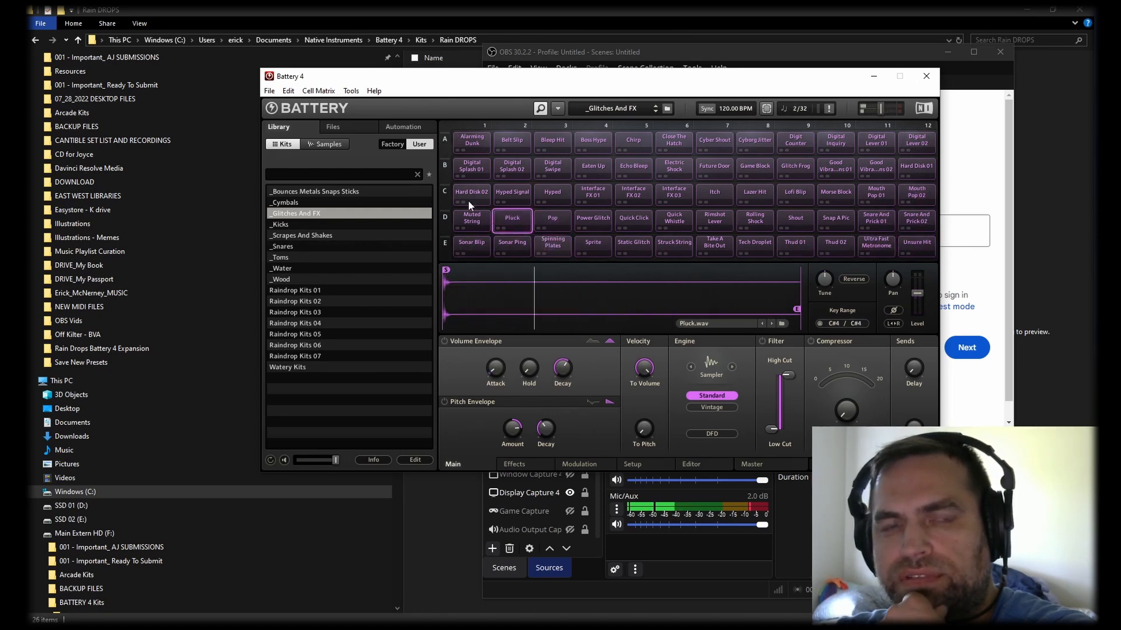
{"action": "left_click", "coordinate": [470, 140]}
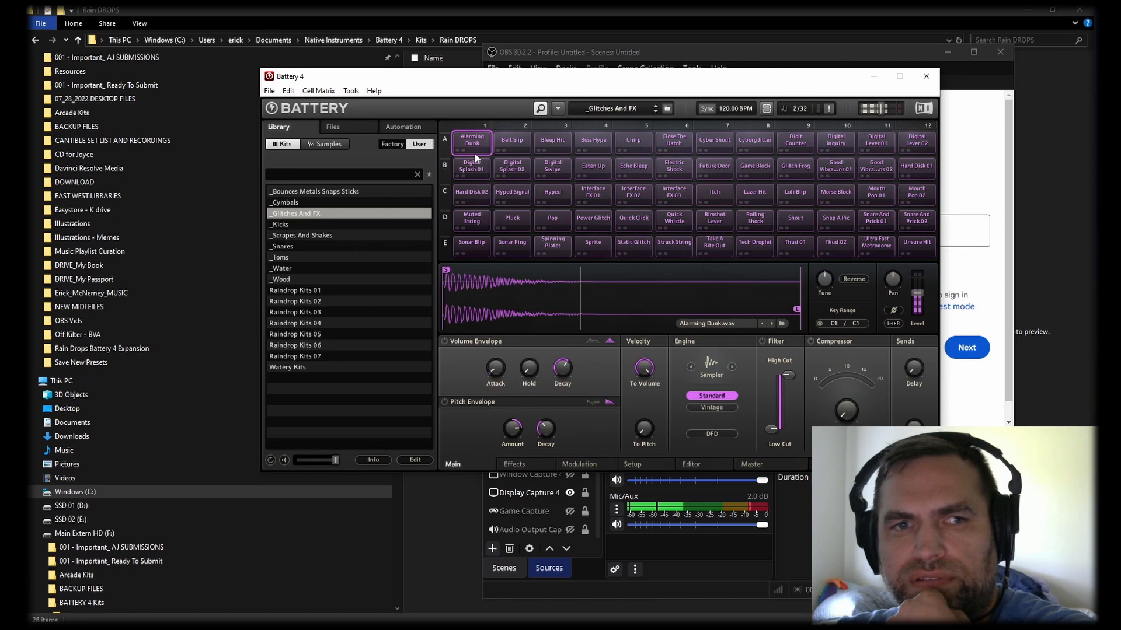
{"action": "left_click", "coordinate": [592, 168]}
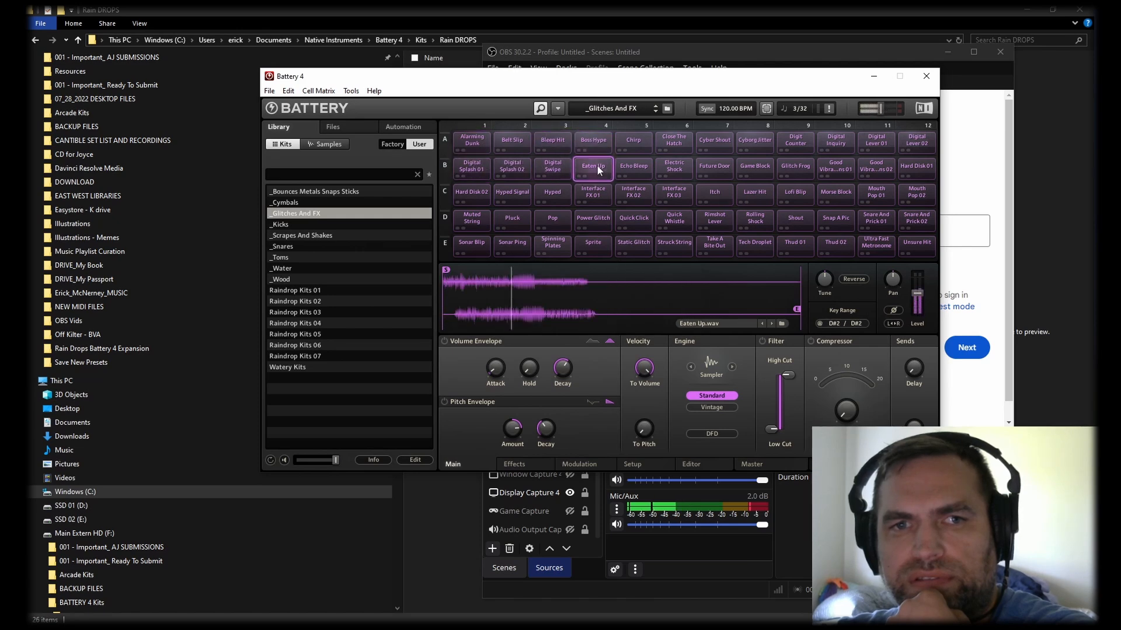
{"action": "left_click", "coordinate": [835, 193]}
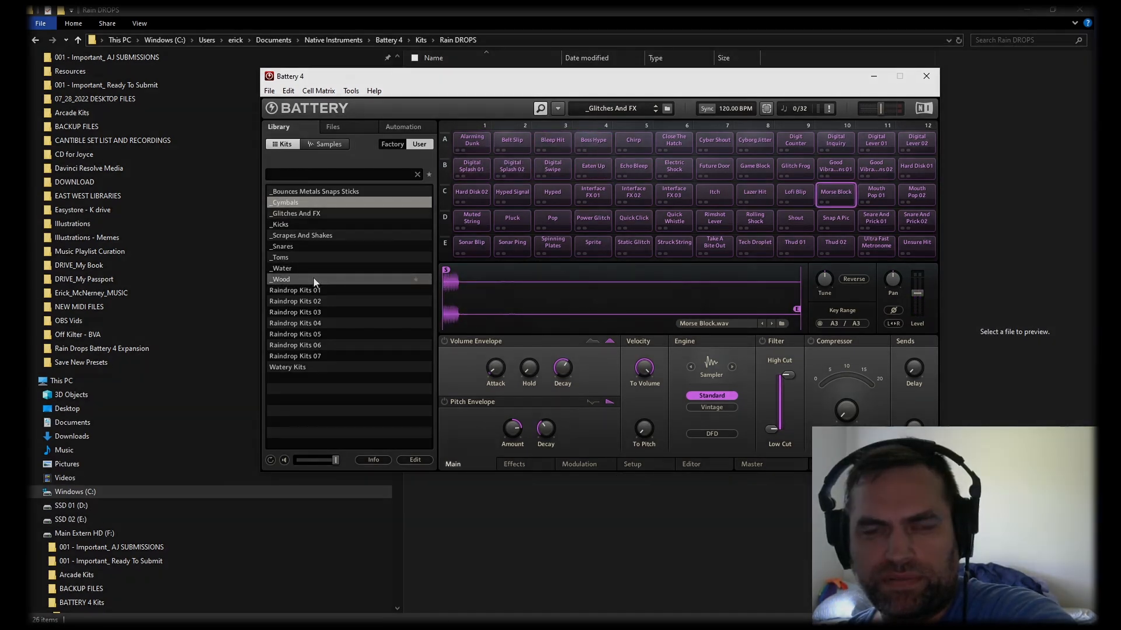